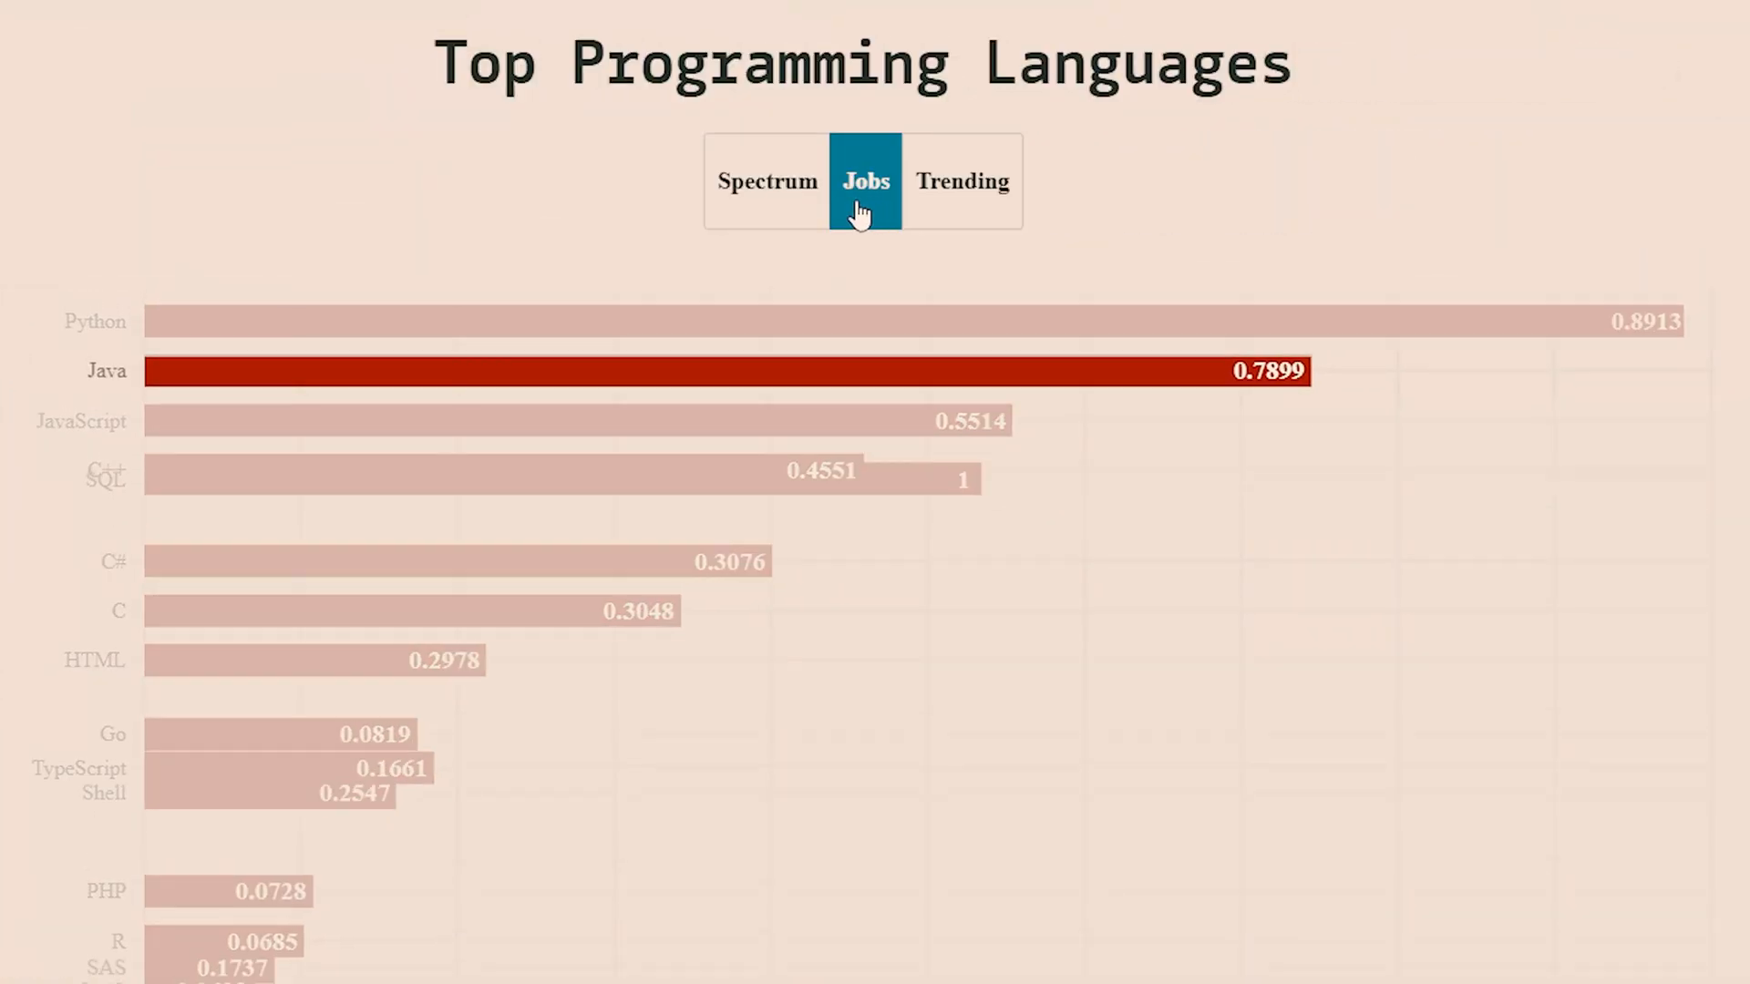
# - Show the jobs-based ranking on the Top Programming Languages page, with Java second
pyautogui.click(767, 181)
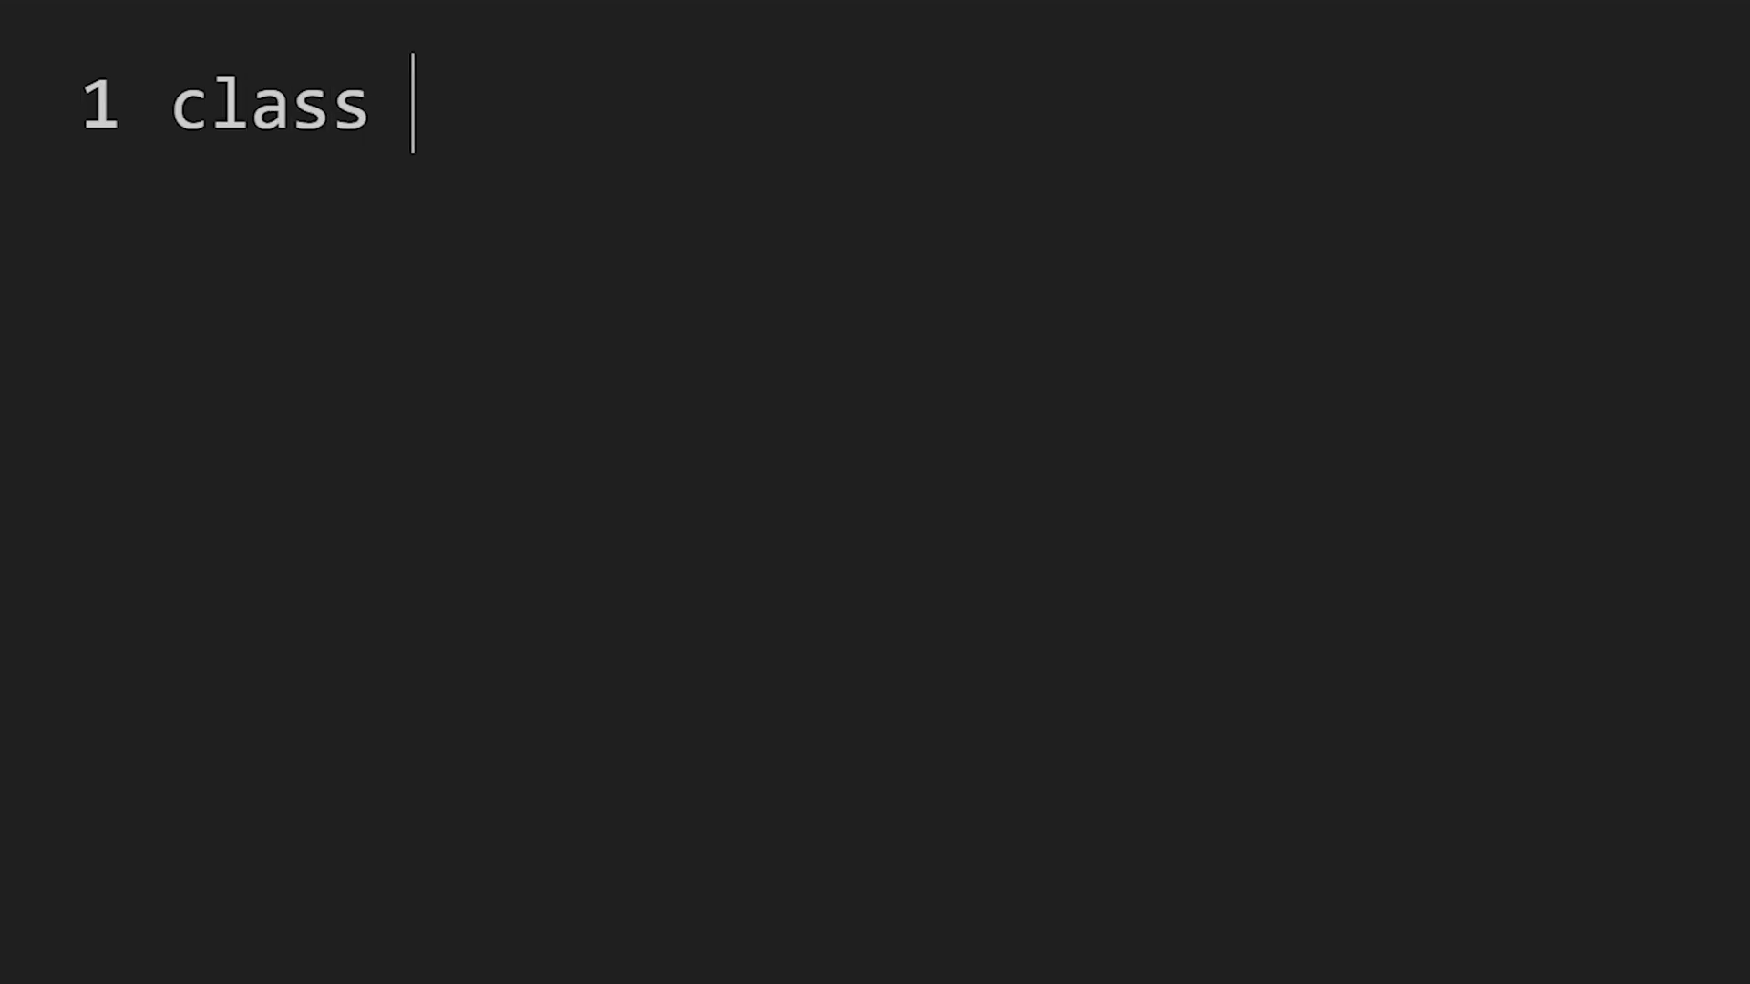
# - Declare 'class Hello {' and start its empty body on the next line
pyautogui.write('Hello {')
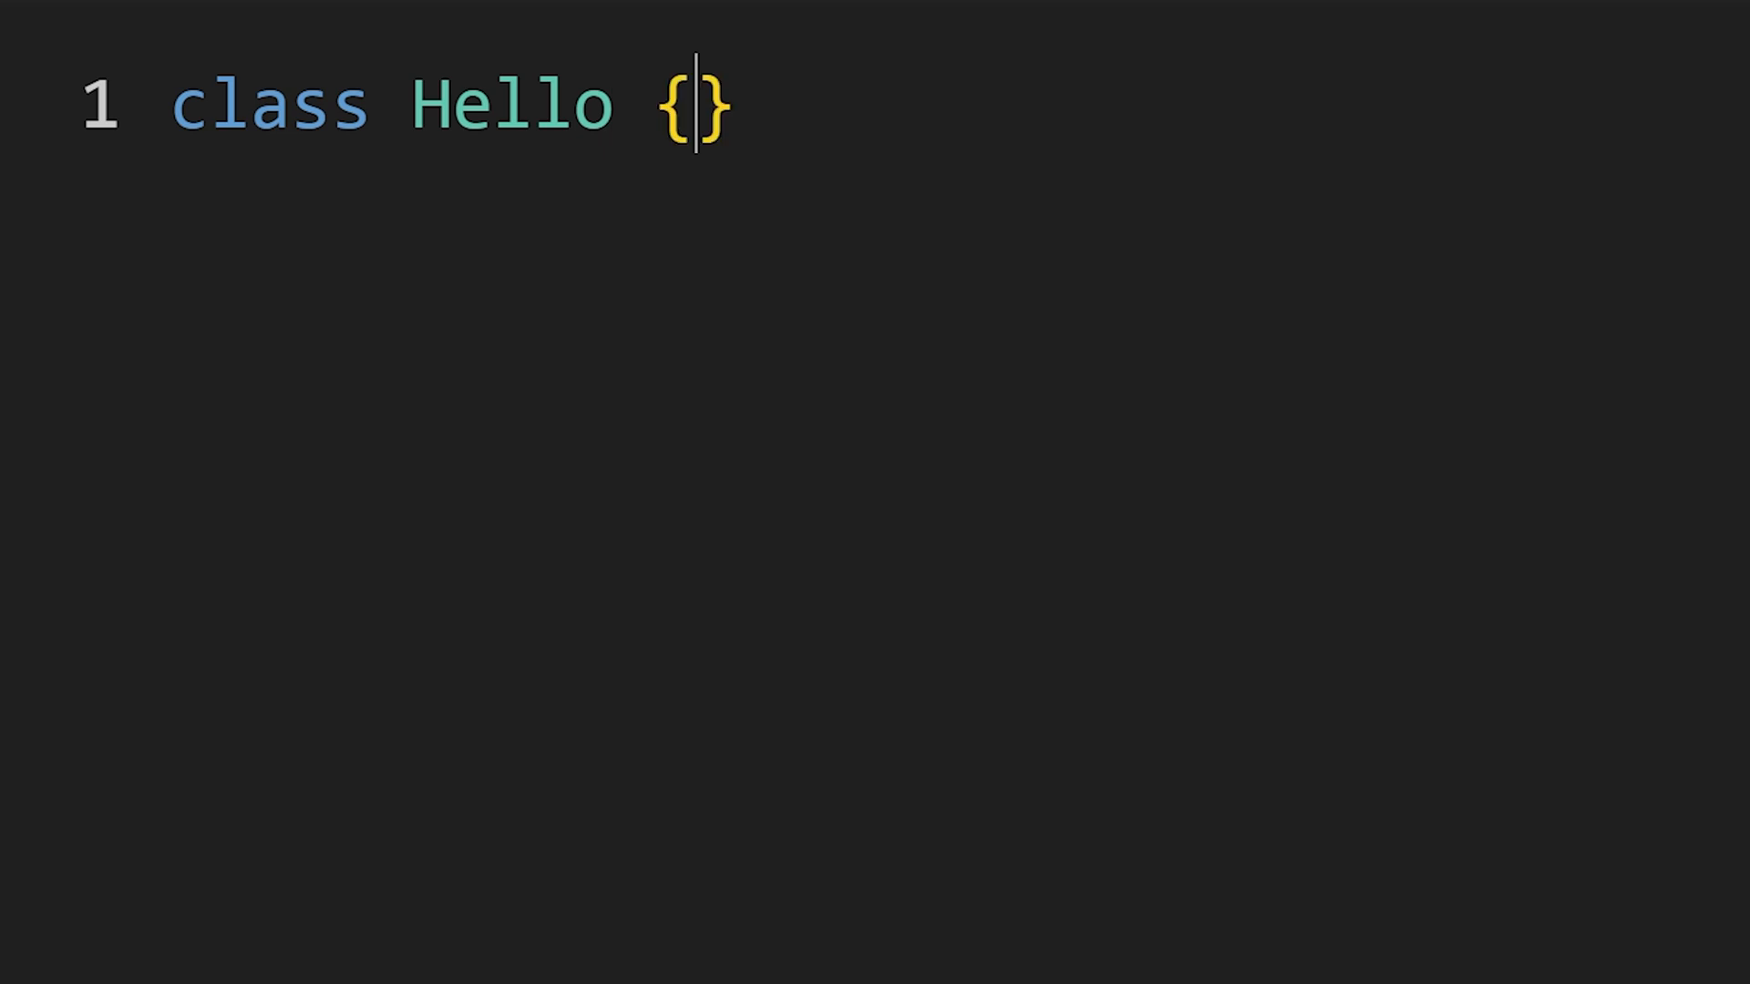
pyautogui.press('enter')
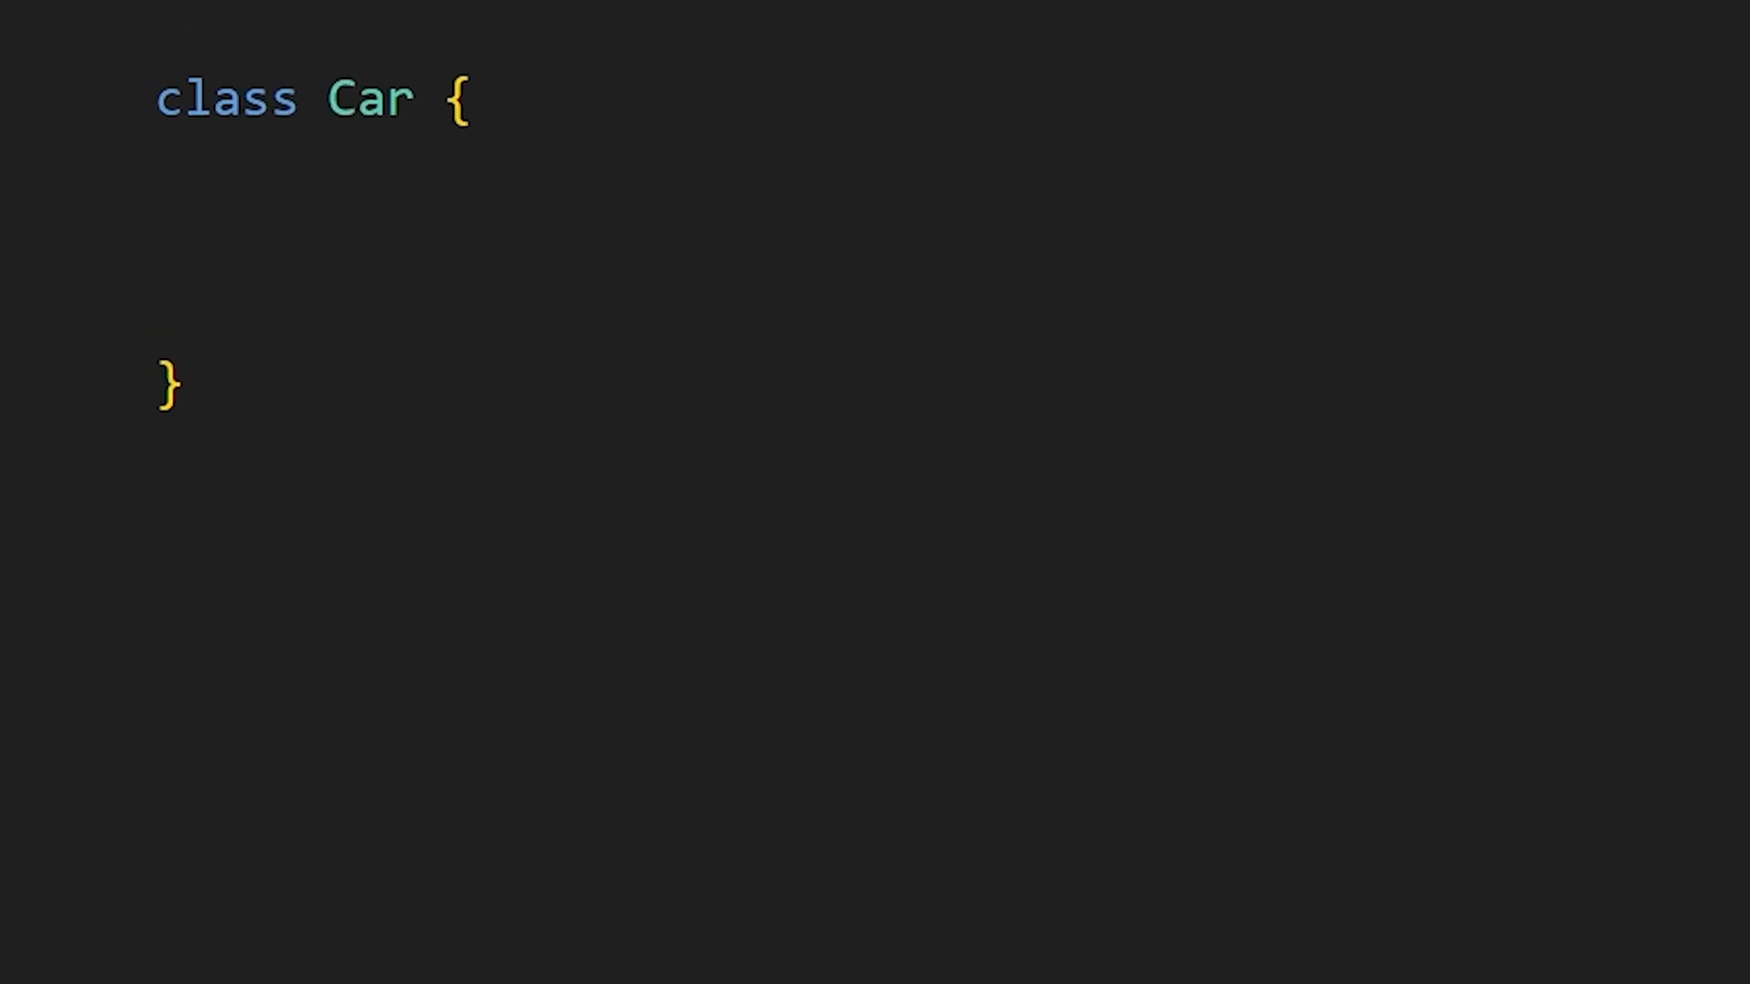
# - Add a 'String color;' field to Car and highlight the Car constructor name
pyautogui.write('String color;')
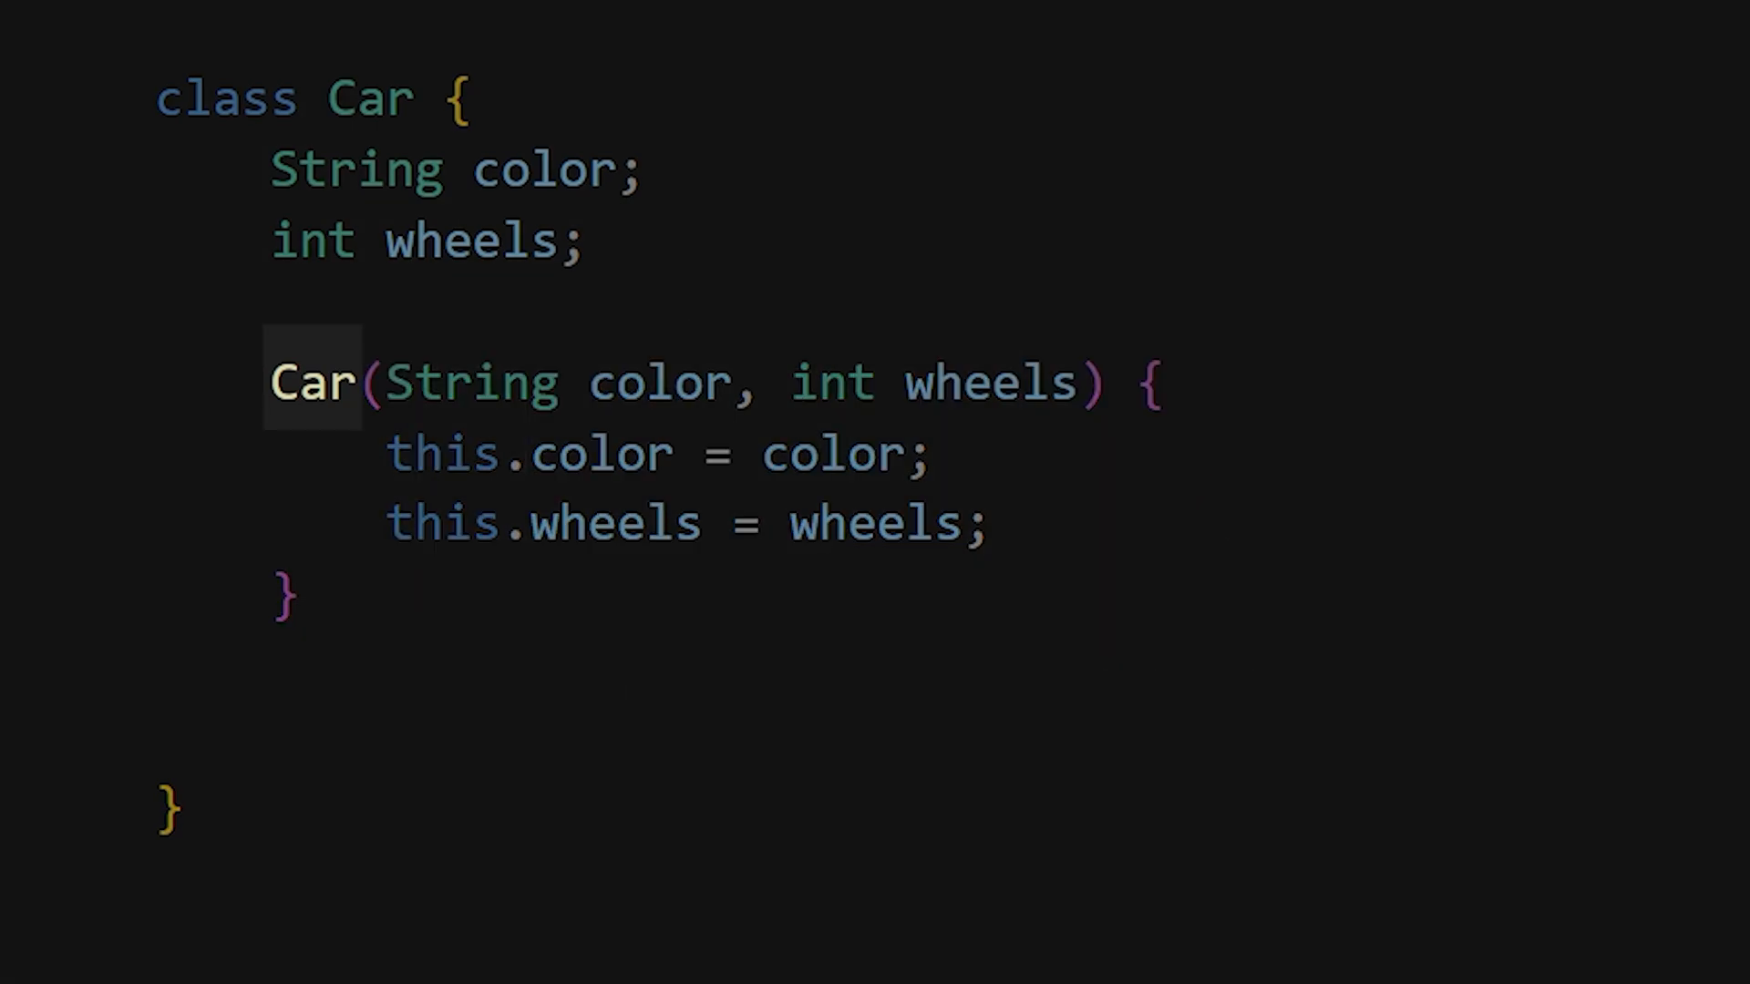
pyautogui.doubleClick(368, 99)
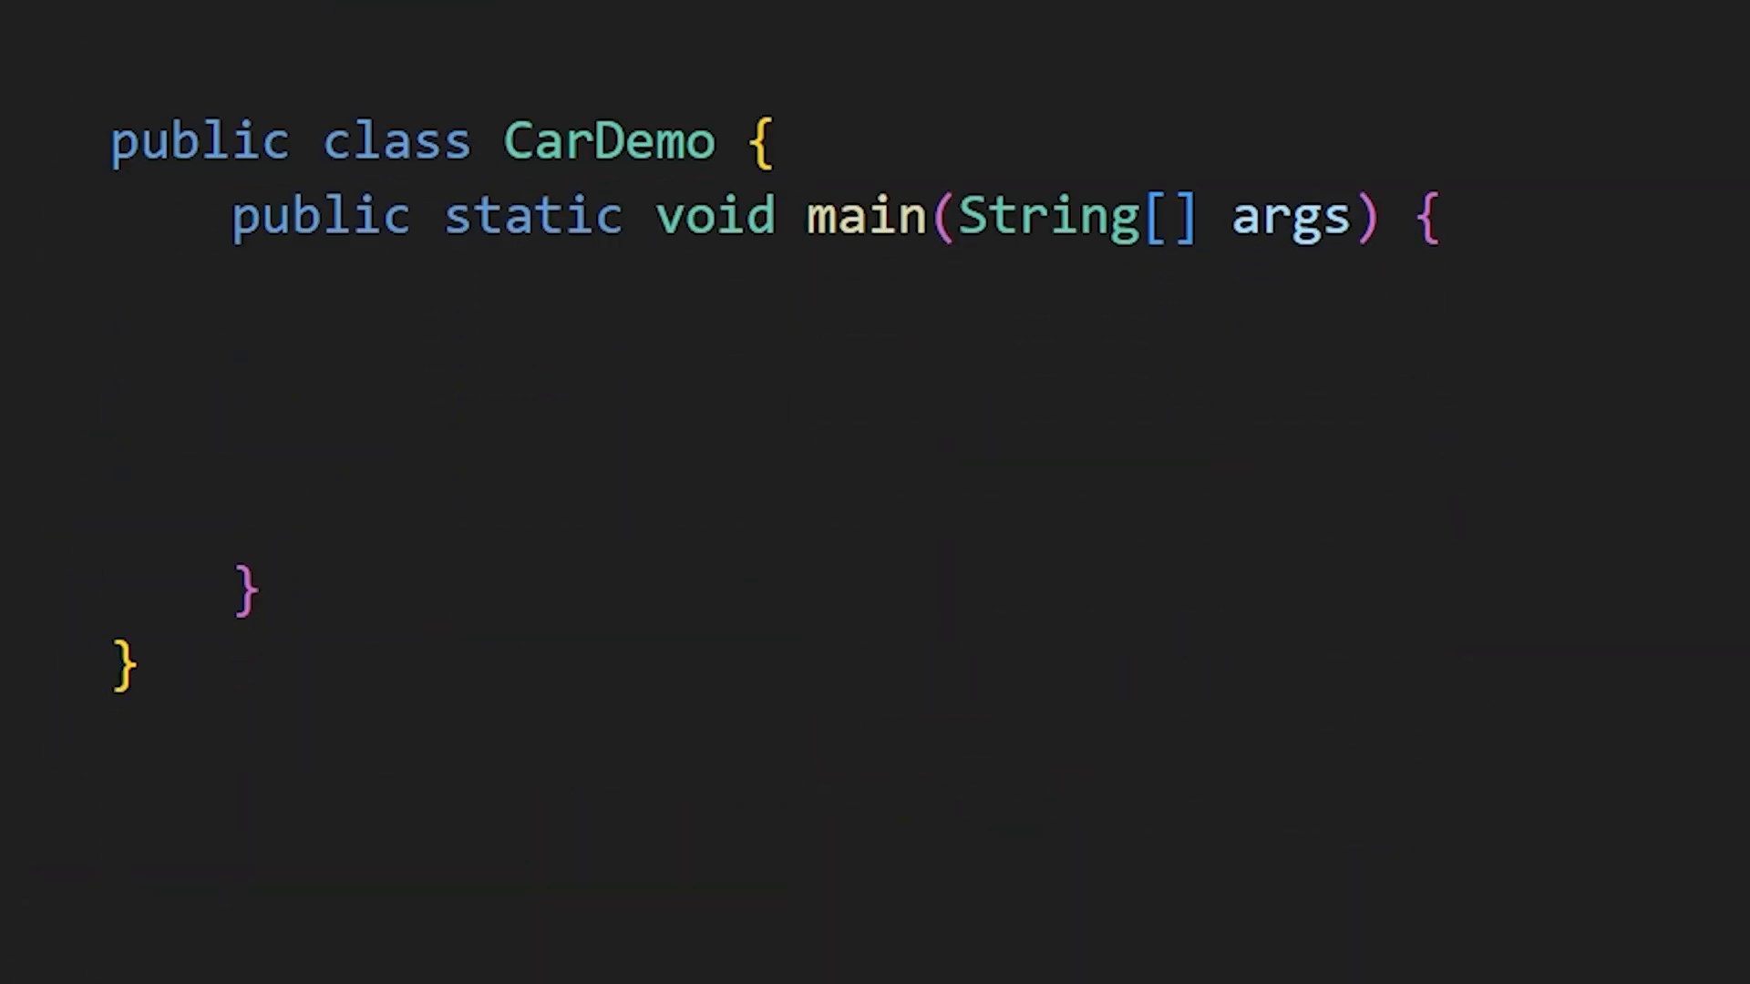
# - Create 'Car redCar = new Car("red", 4);' inside CarDemo's main method
pyautogui.write('Car')
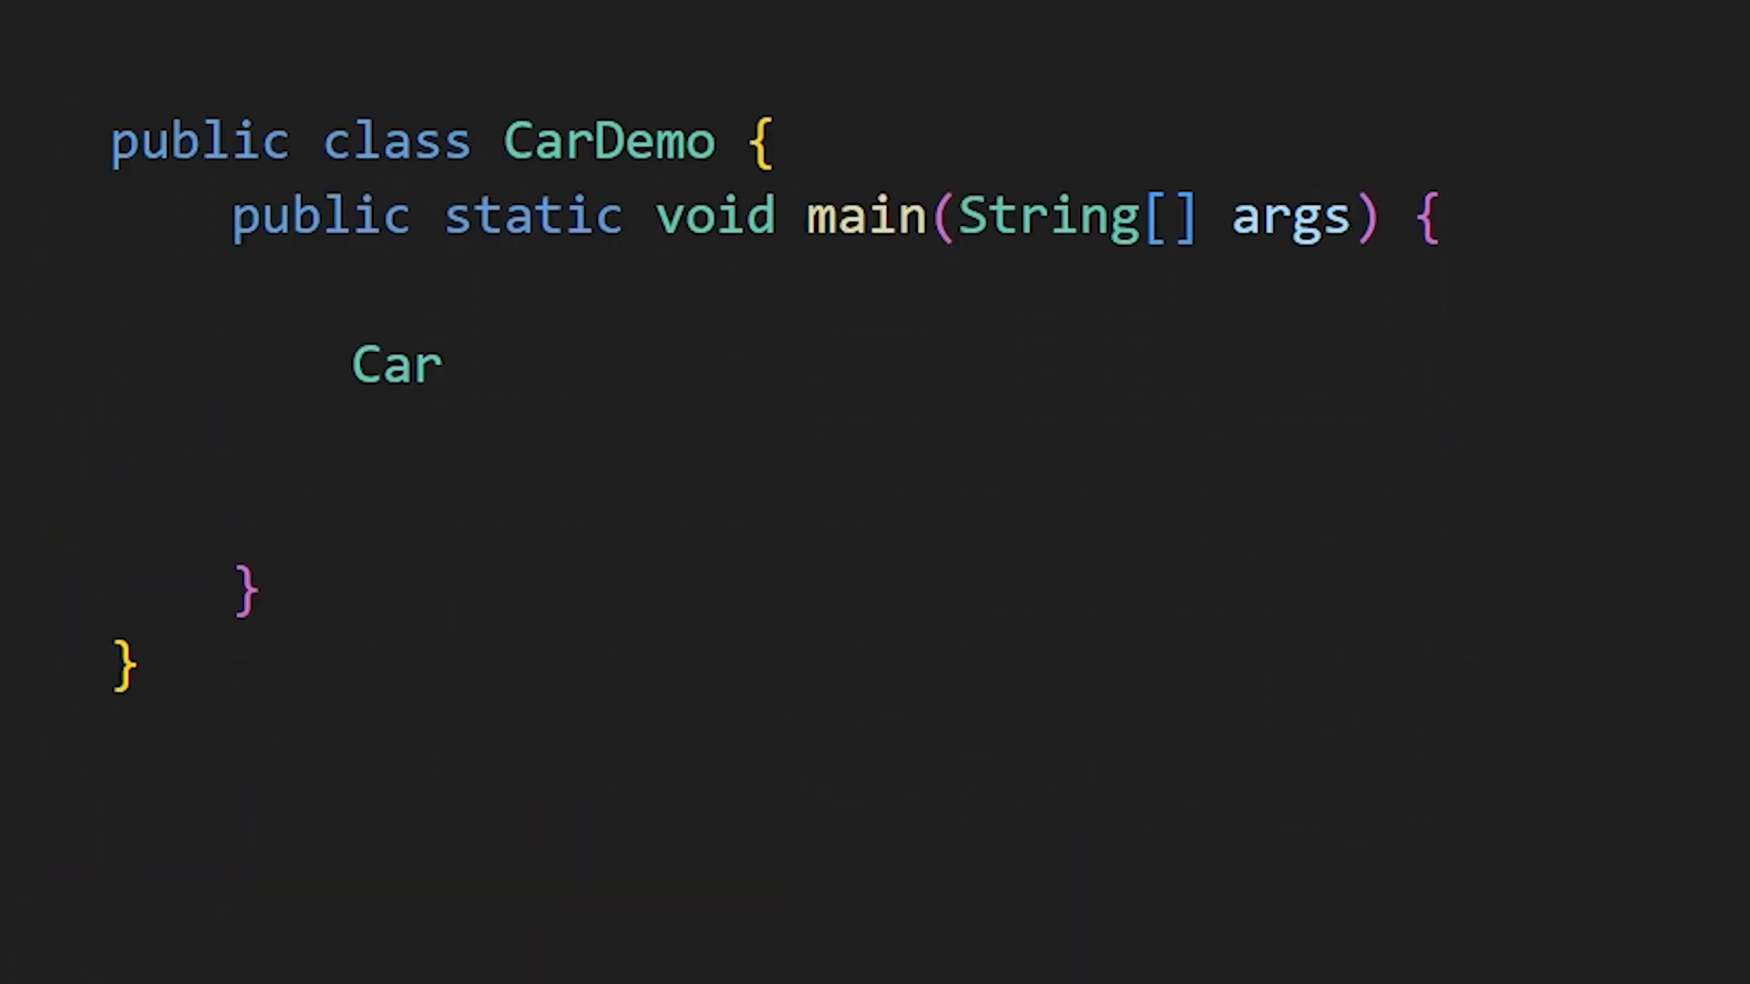
pyautogui.write('redCar = new ;')
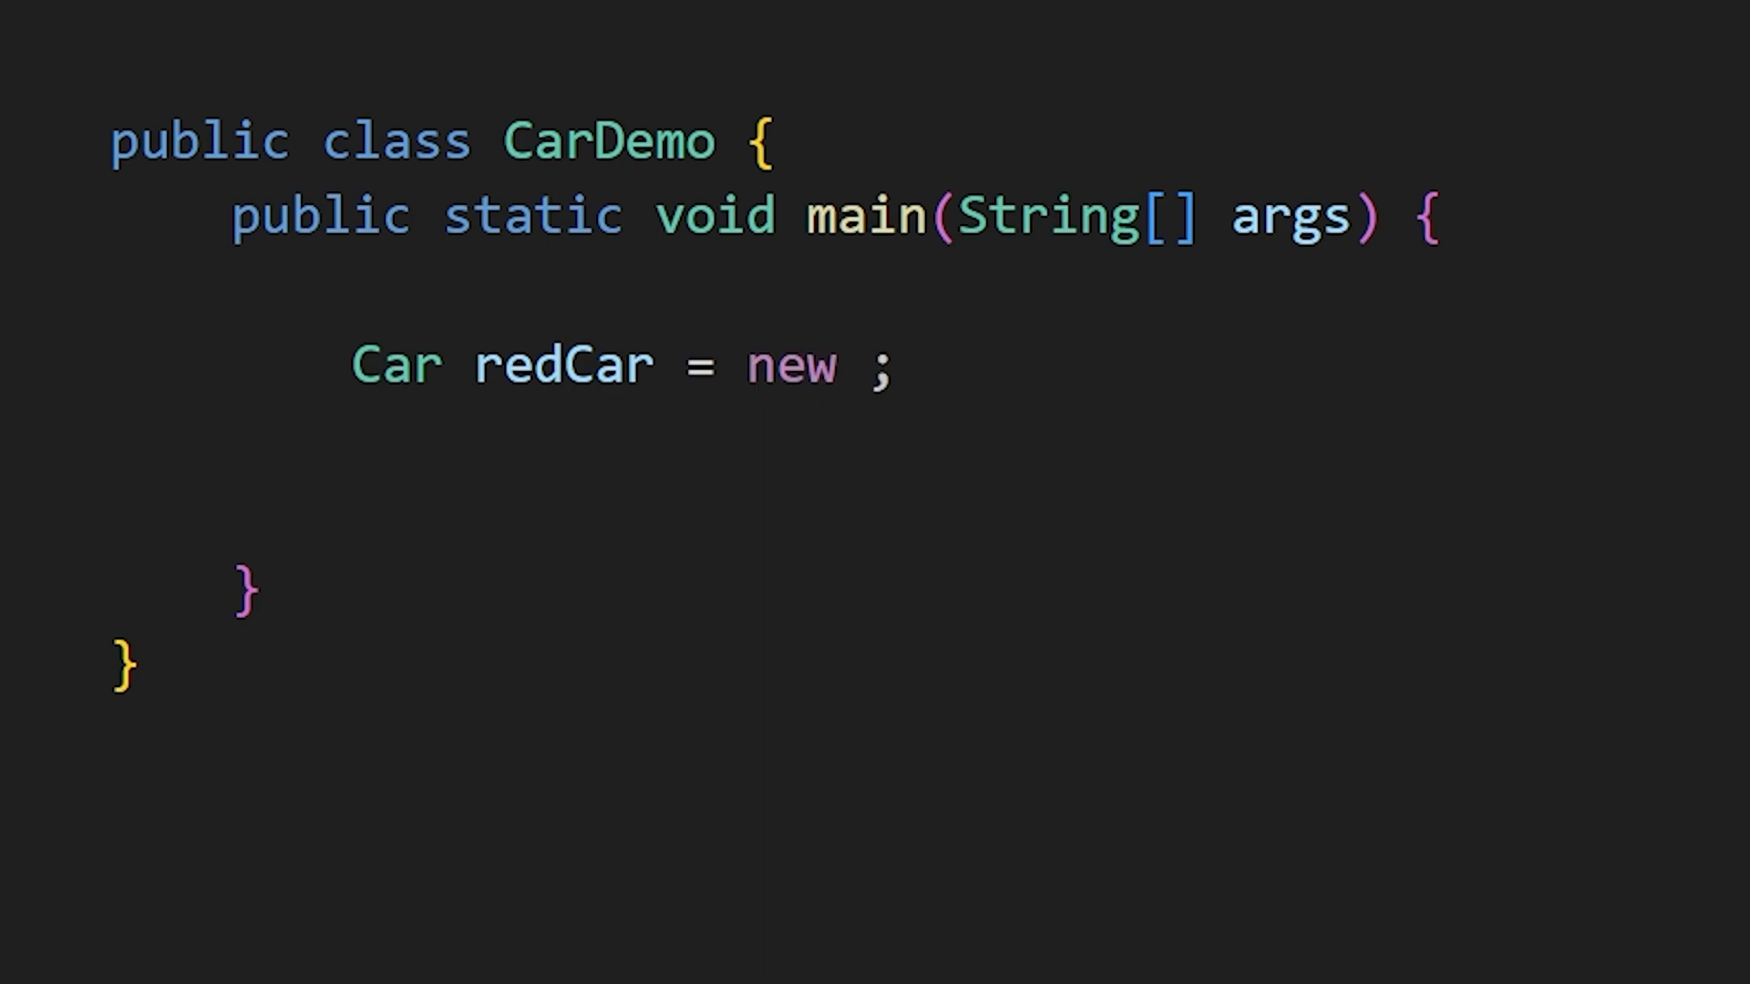
pyautogui.write('Car()')
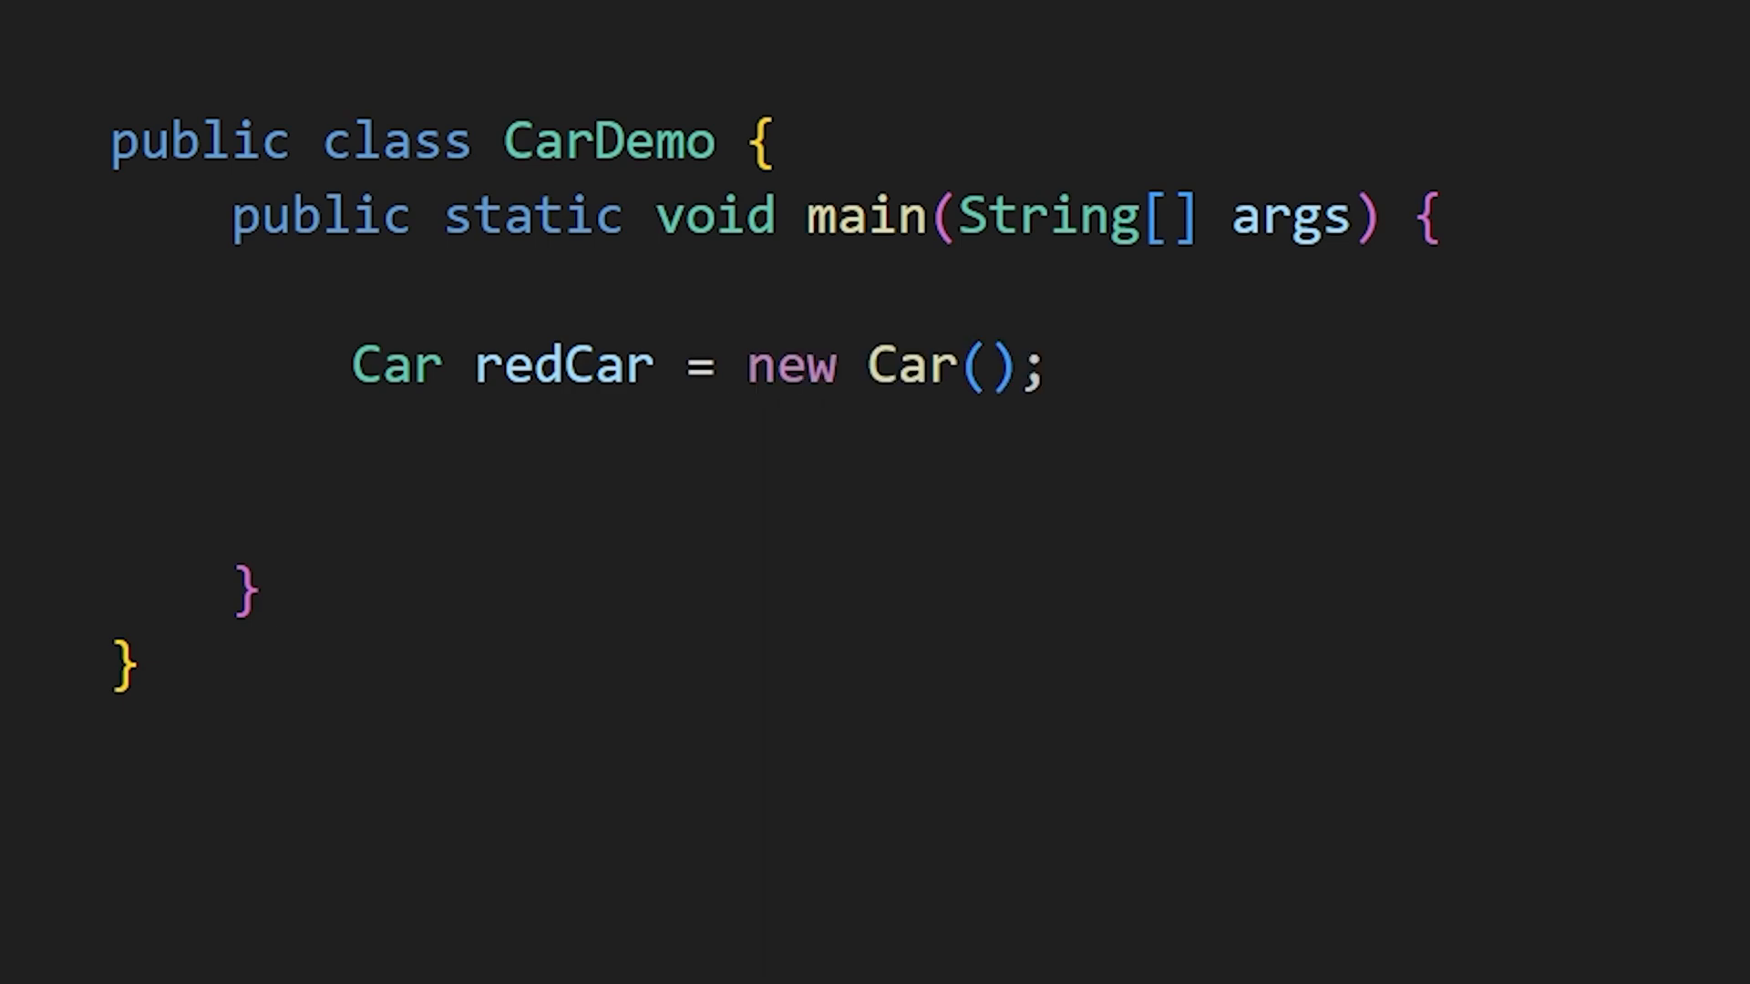
pyautogui.write('"red", 4')
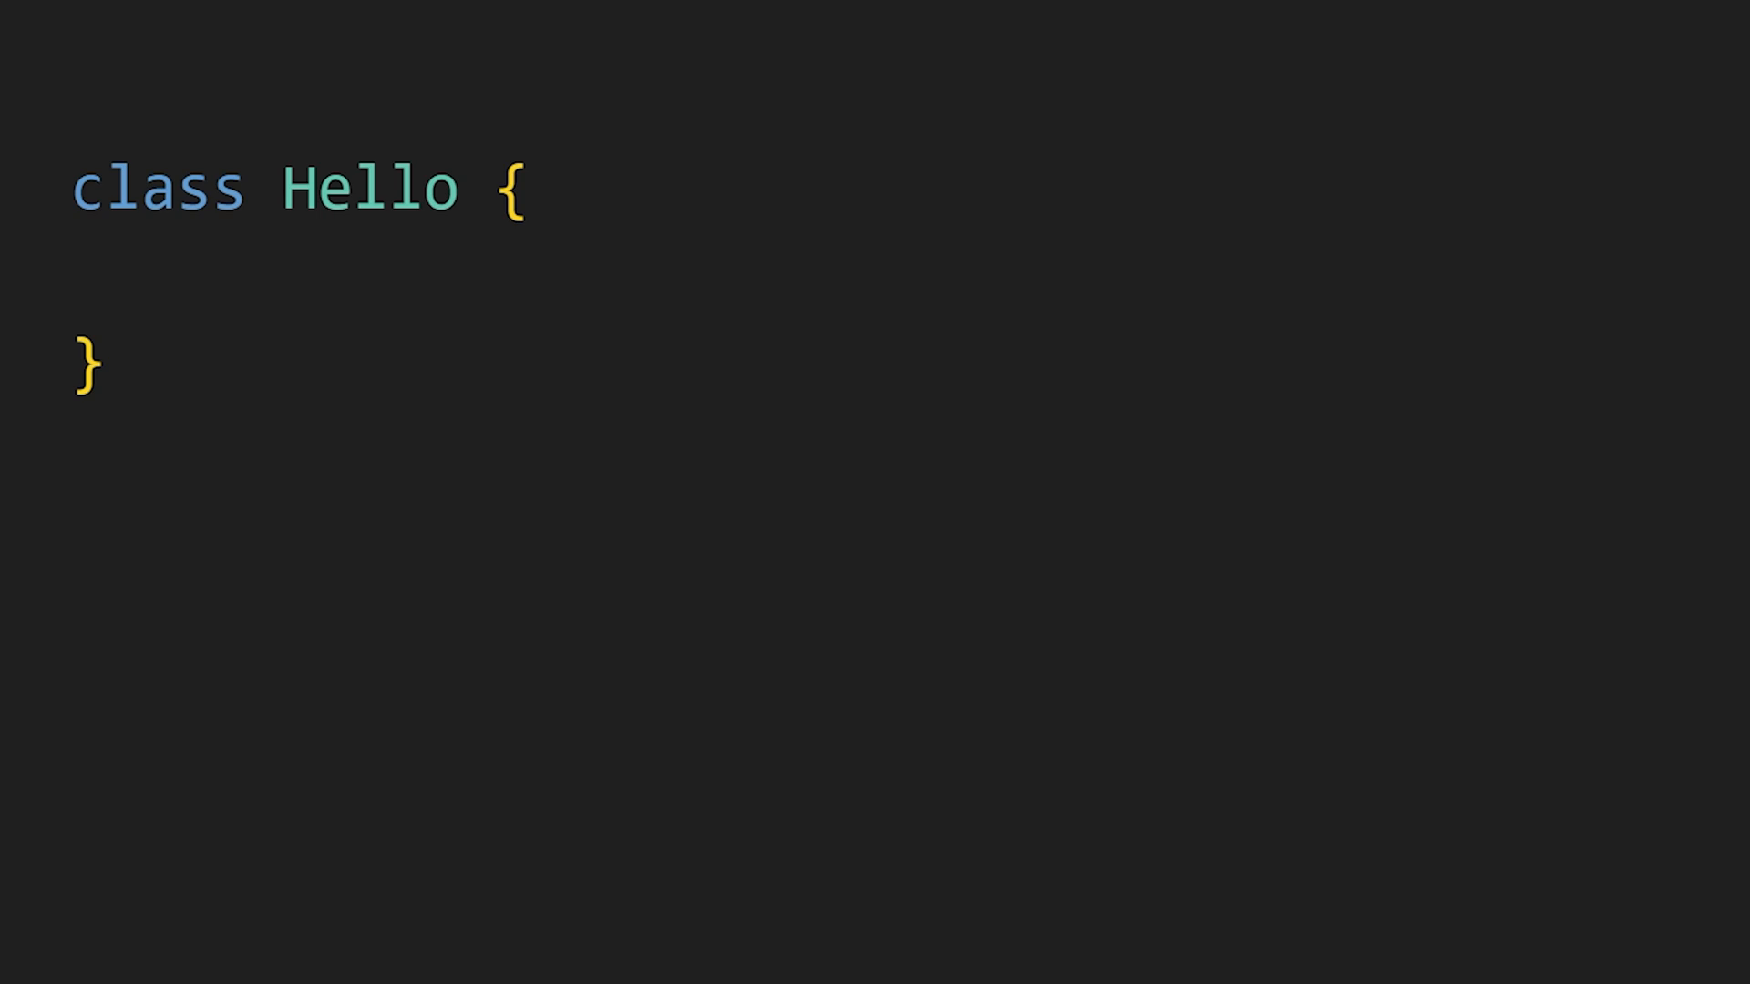
# - Write the 'public static void main(String[] args) {' signature in Hello
pyautogui.write('public')
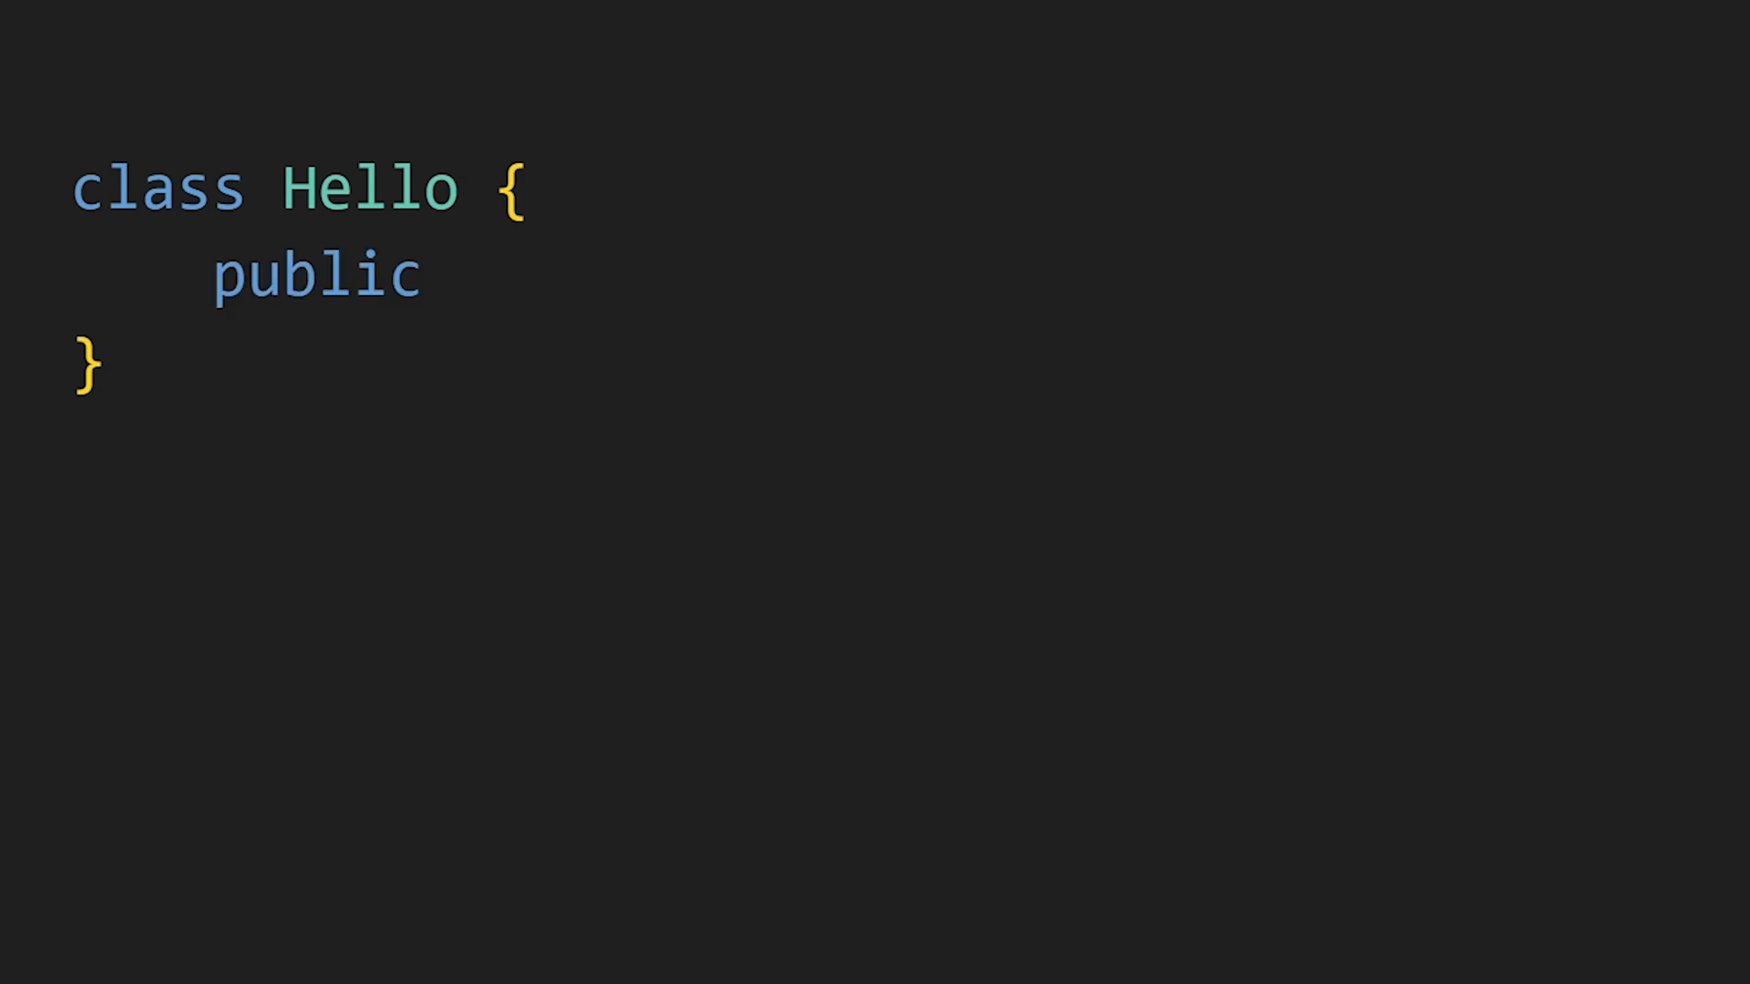
pyautogui.write('static void main(String[] args)')
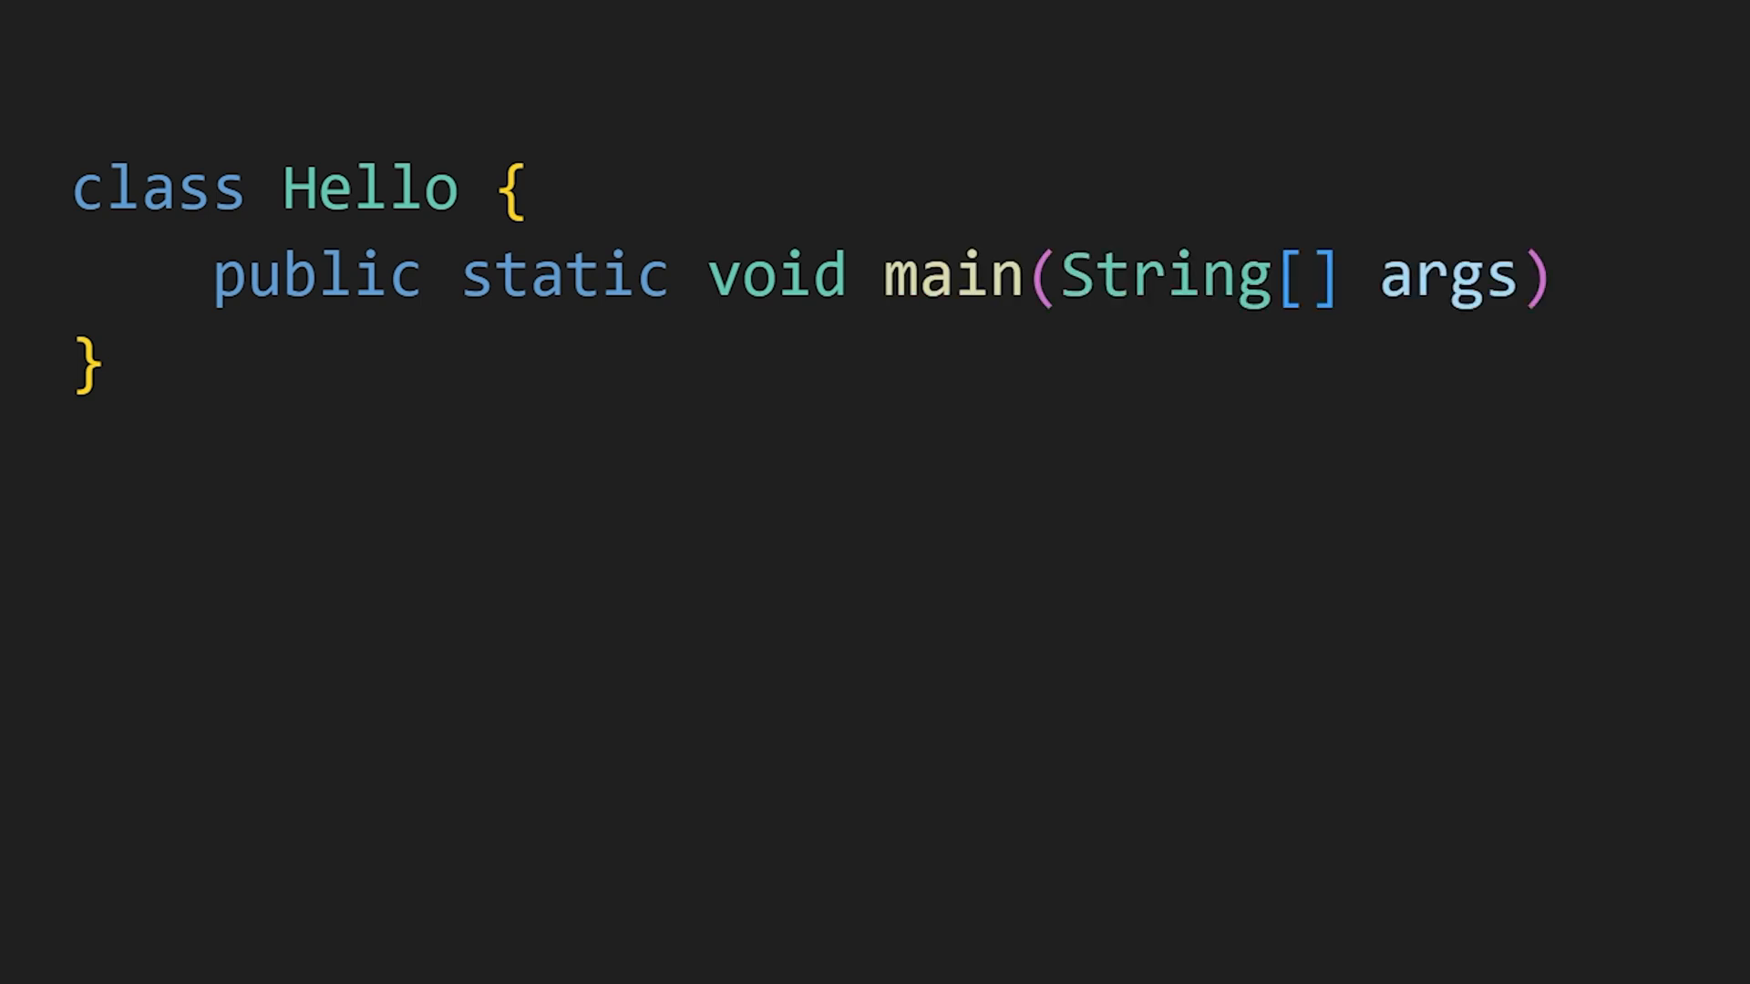
pyautogui.doubleClick(948, 275)
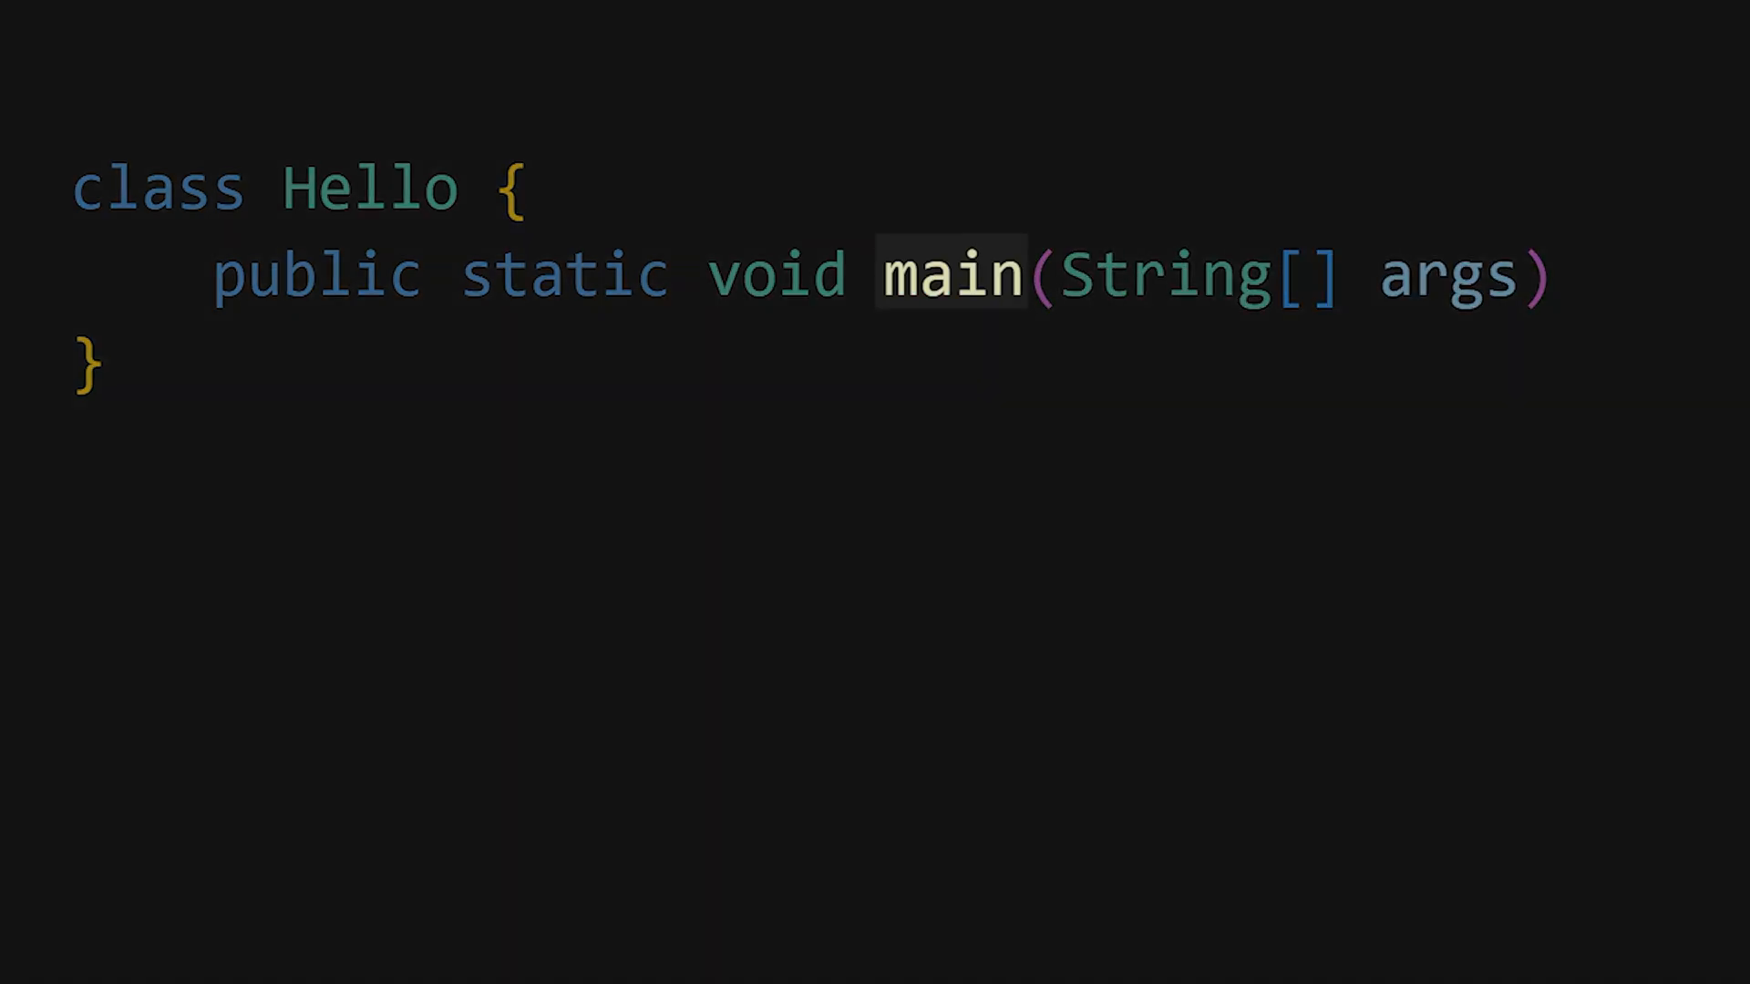
pyautogui.write('{')
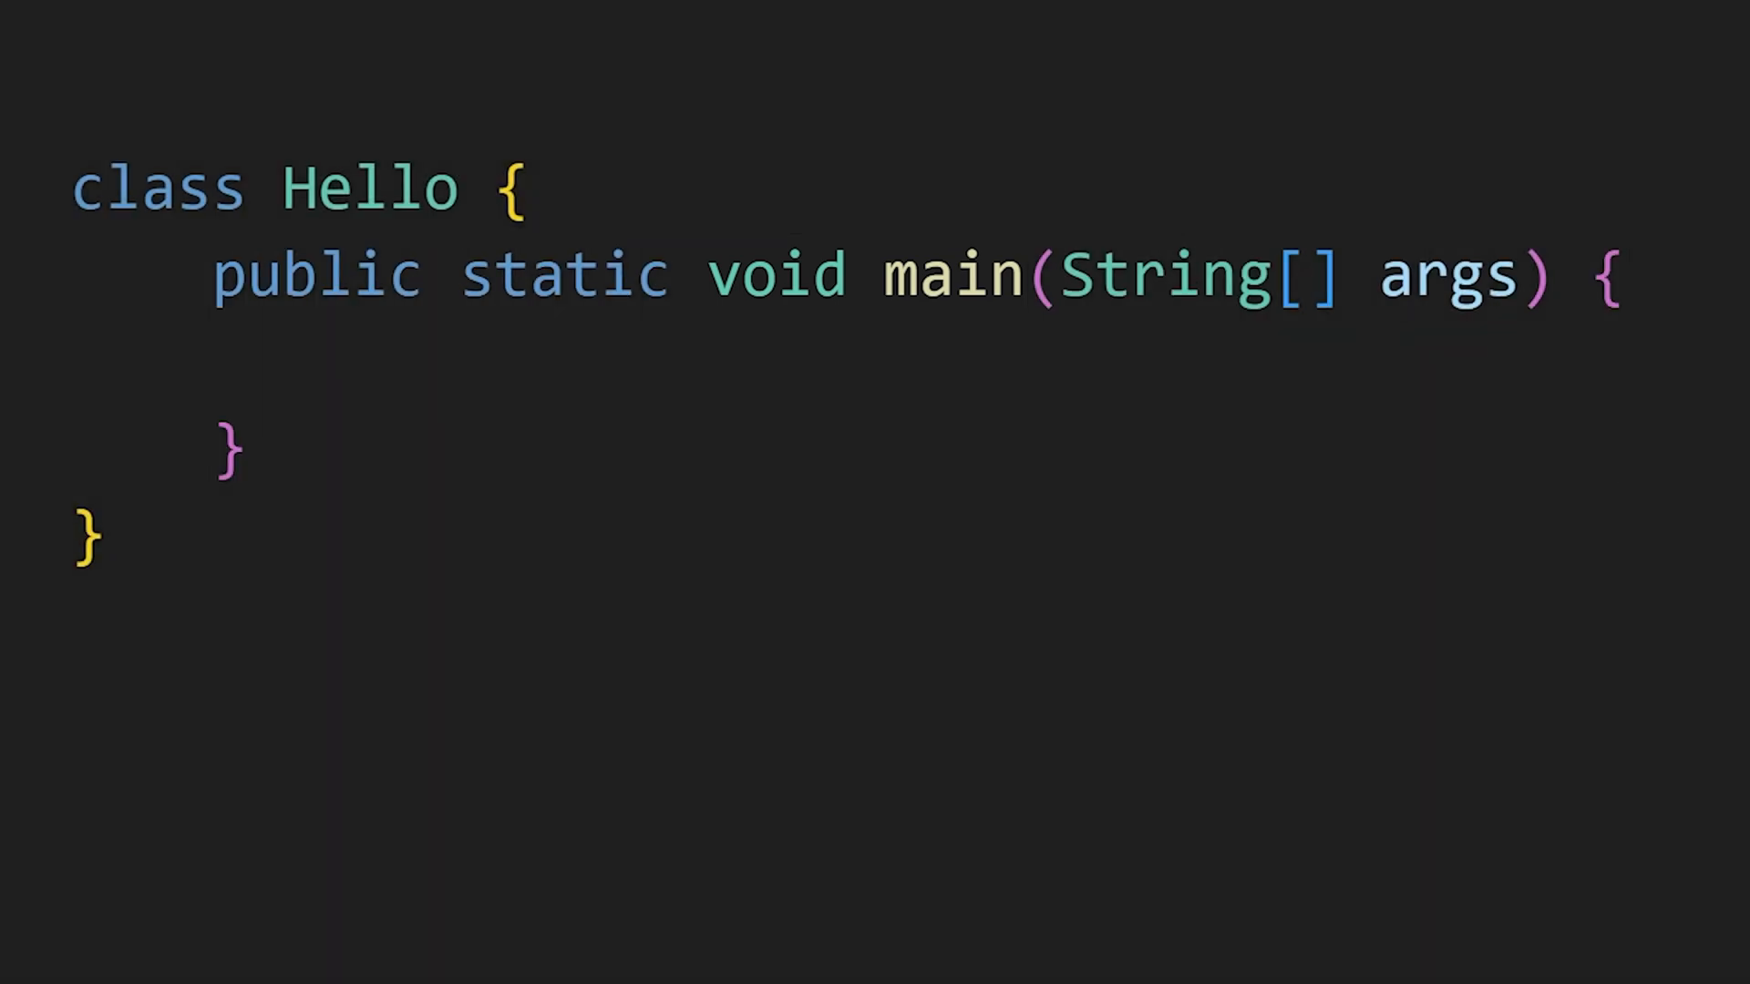
# - Add System.out.println("Hey! Subscribe :)"); inside main
pyautogui.write('System.out.println();')
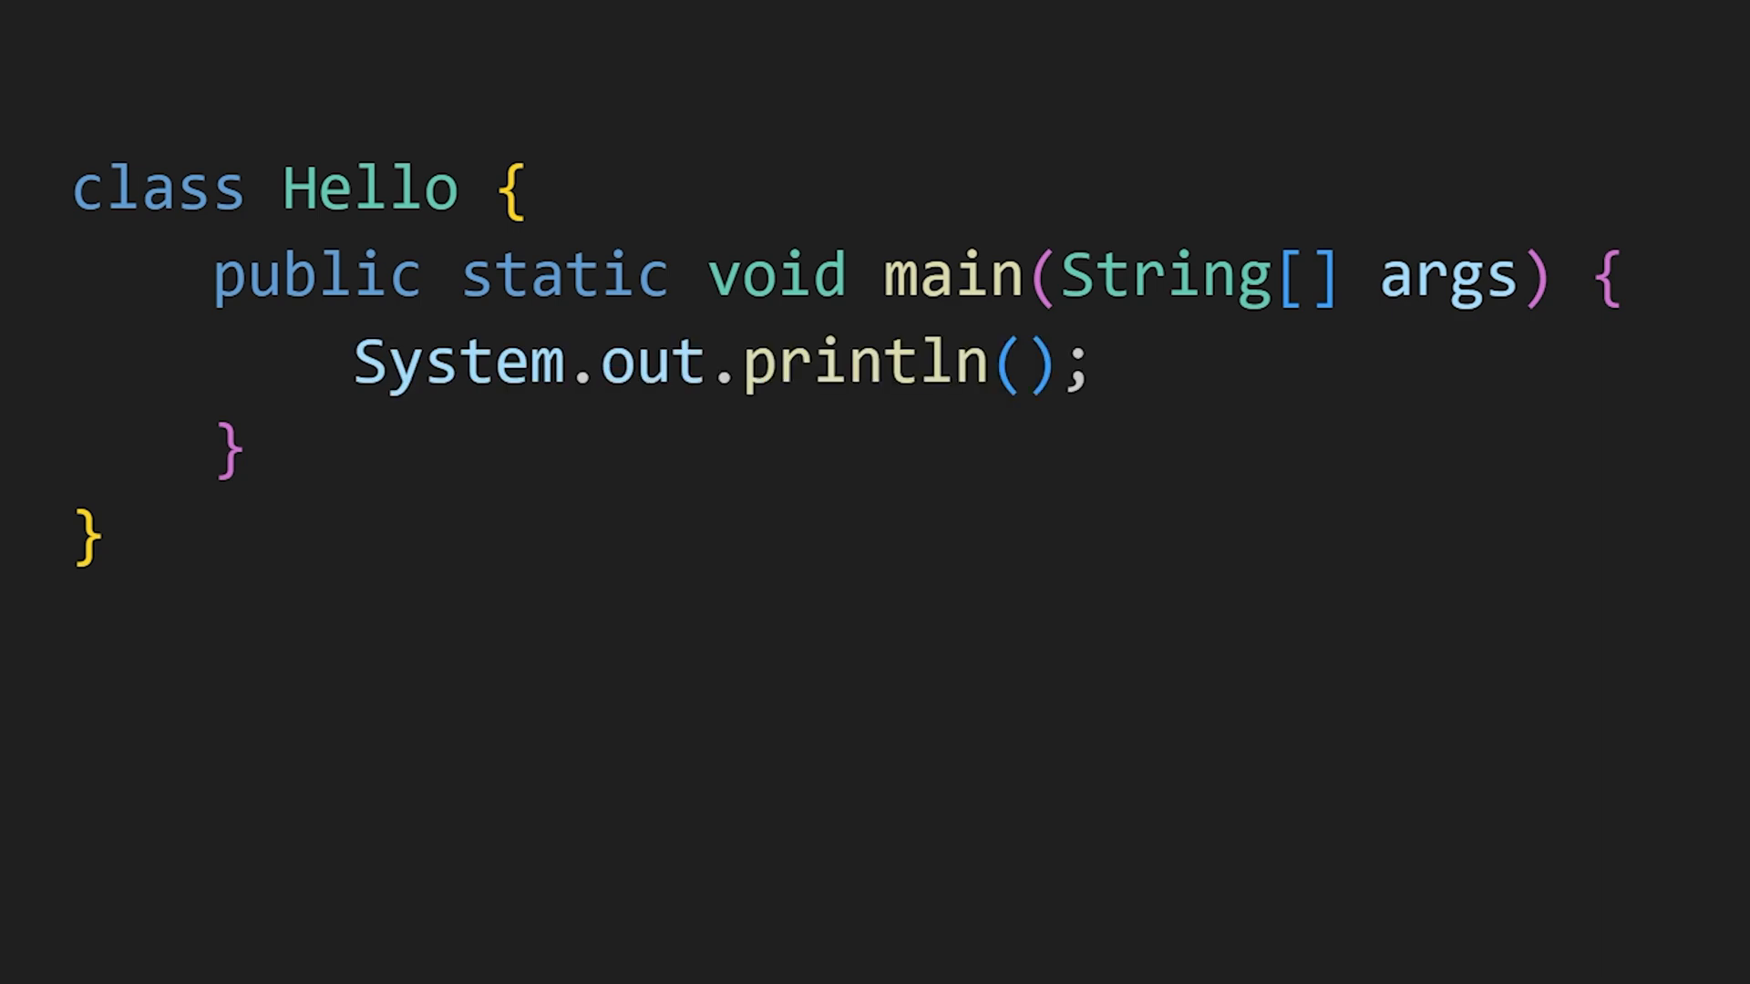
pyautogui.write('"Hey! Subscribe :)"')
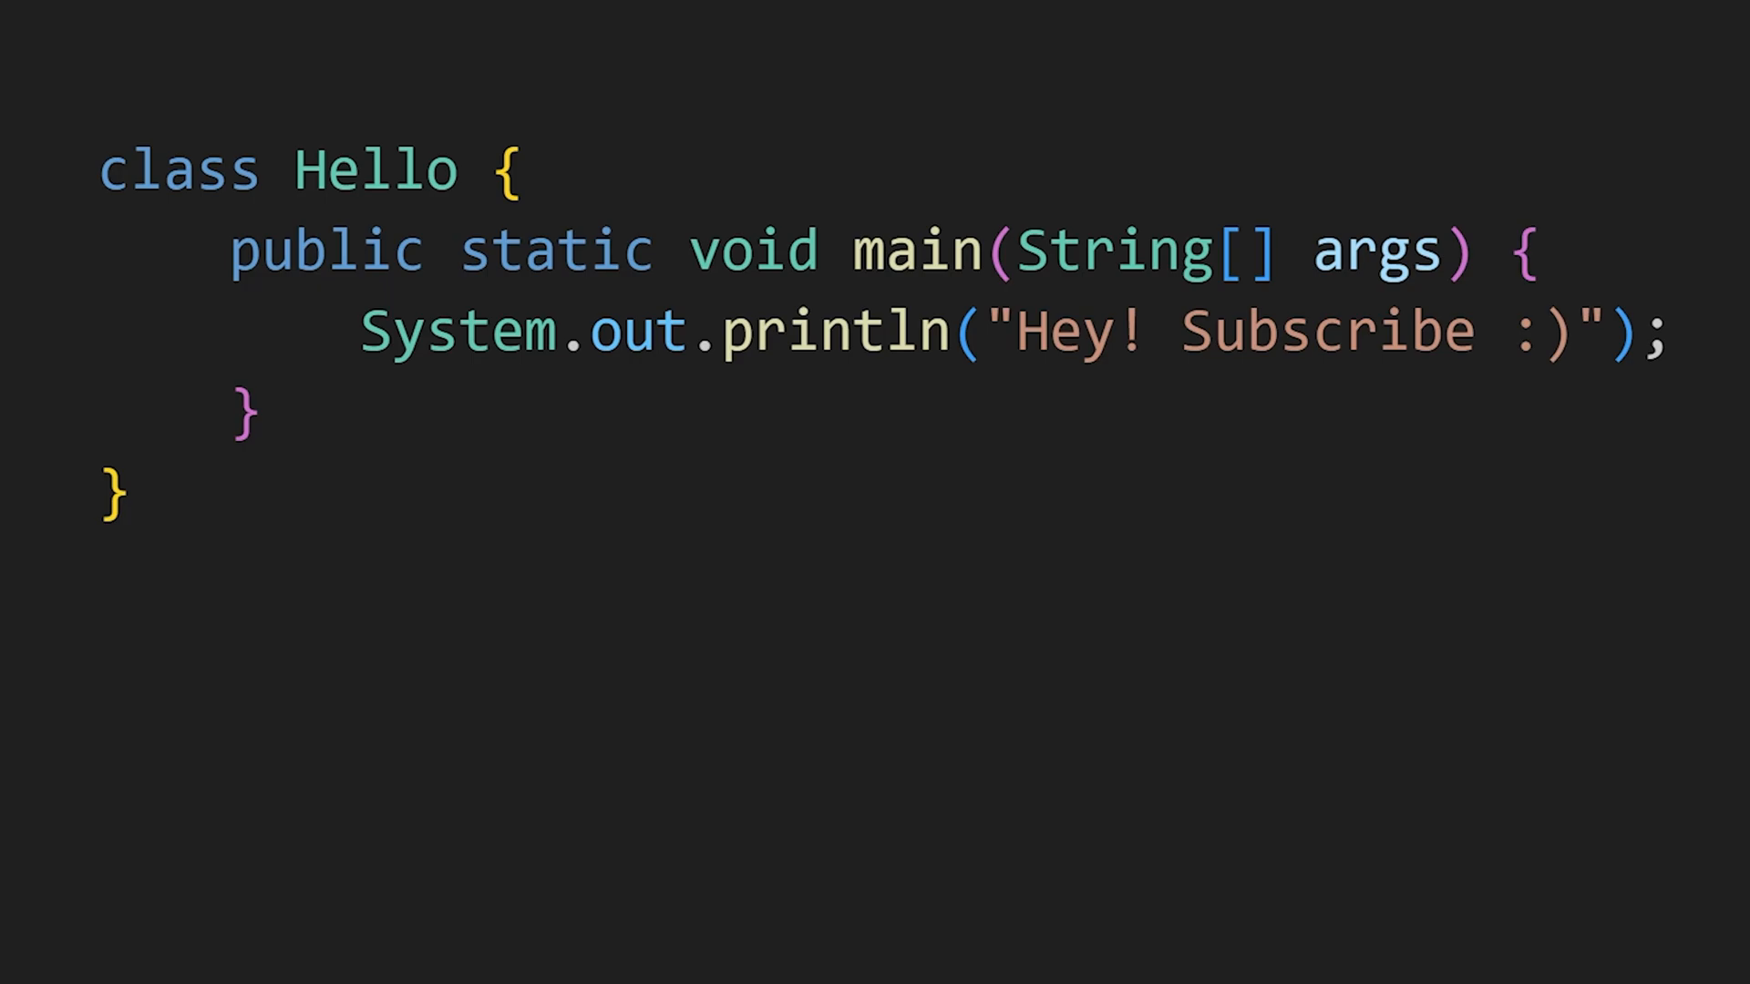
# - Highlight the 'public static' keywords and a further keyword in main's signature
pyautogui.moveTo(230, 248); pyautogui.dragTo(669, 248)
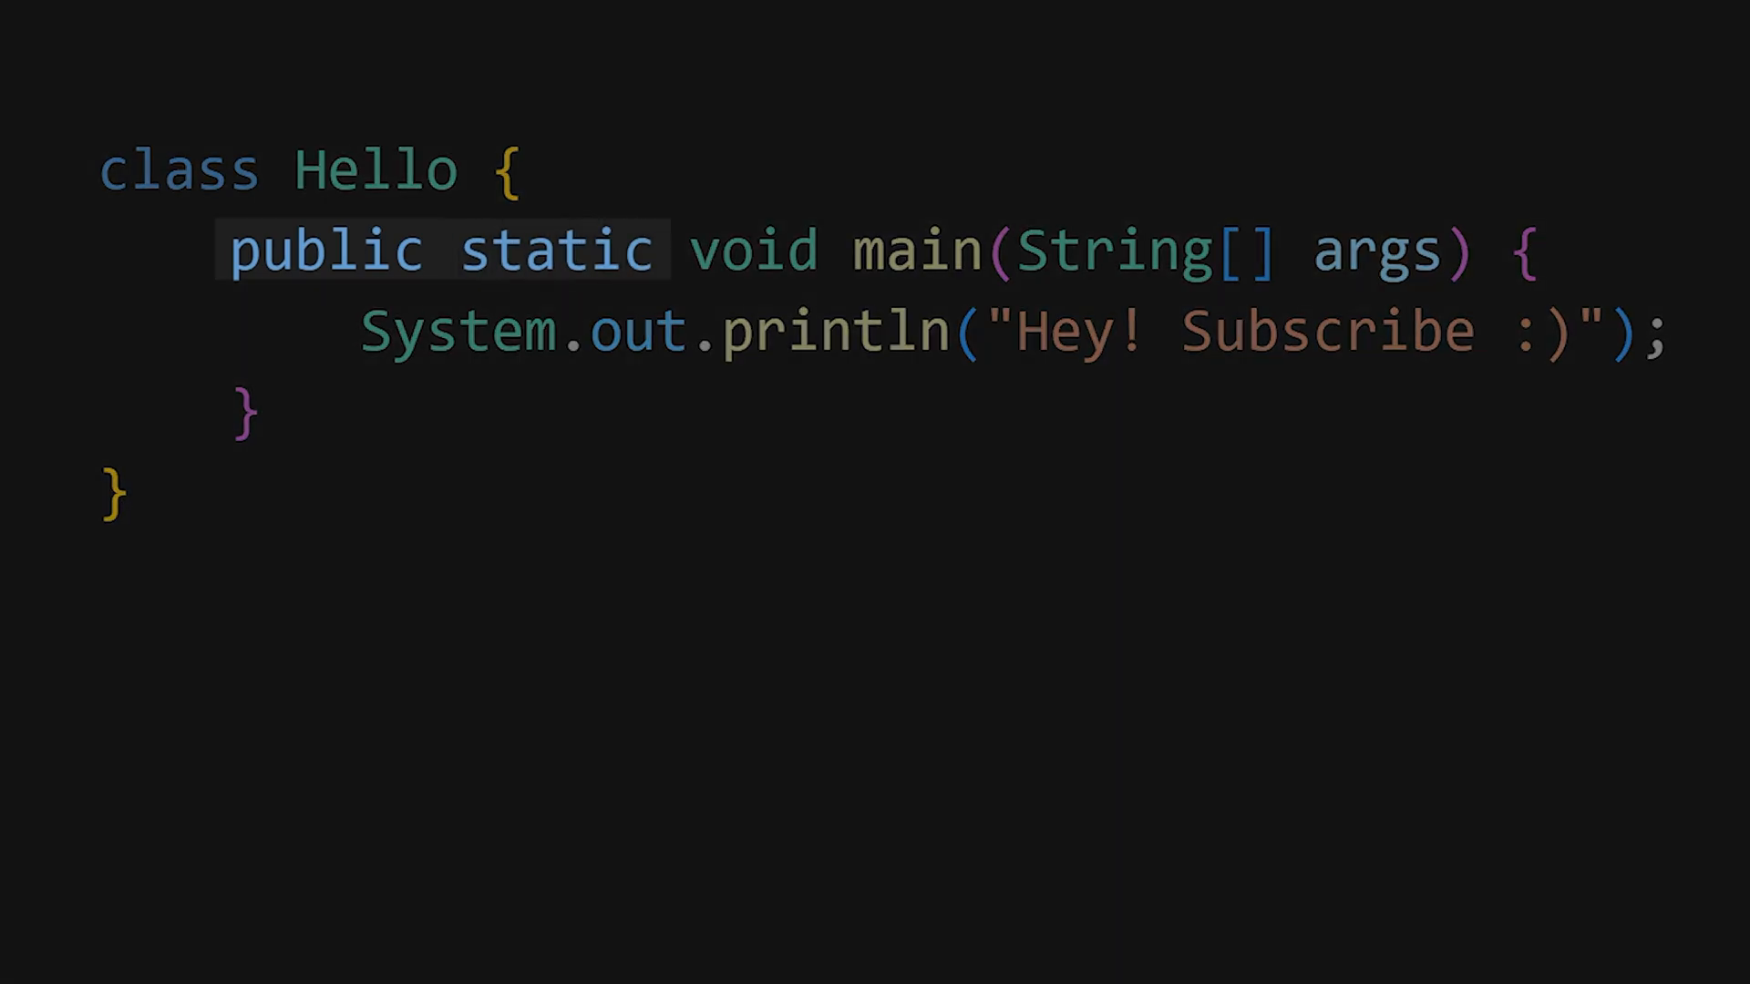
pyautogui.doubleClick(913, 248)
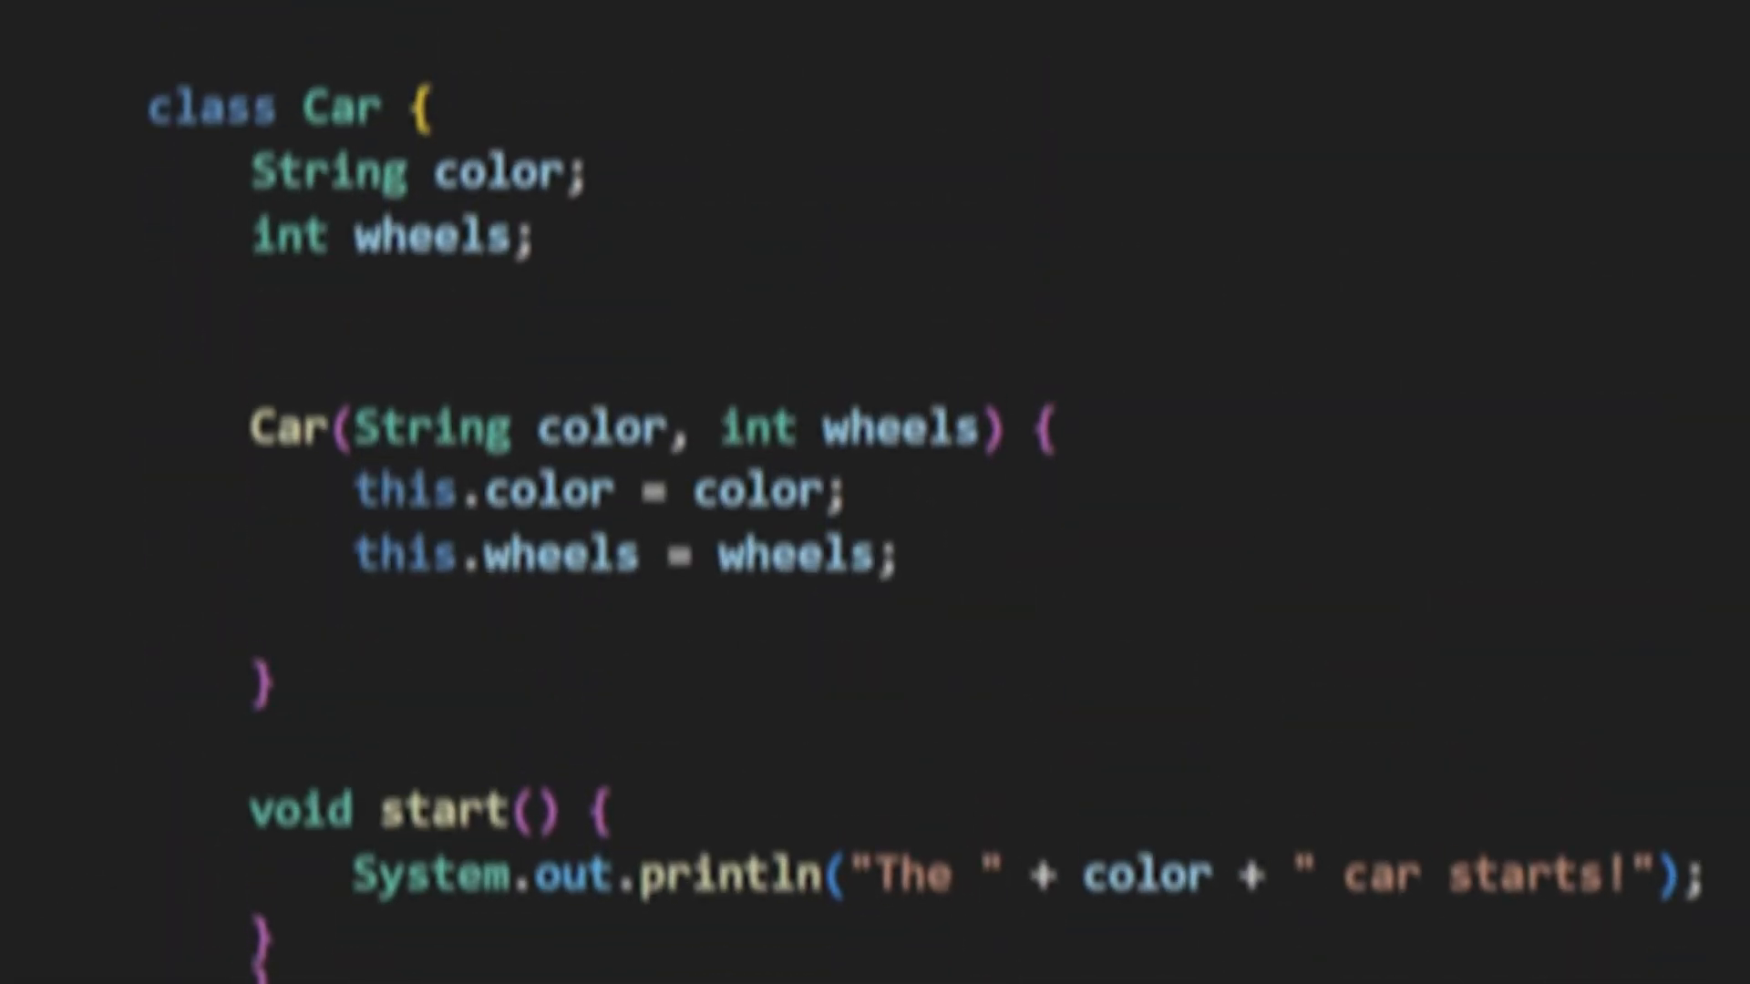
# - Add the 'static int no_of_cars = 0;' counter field to the Car class
pyautogui.write('static int no_of_cars = 0;')
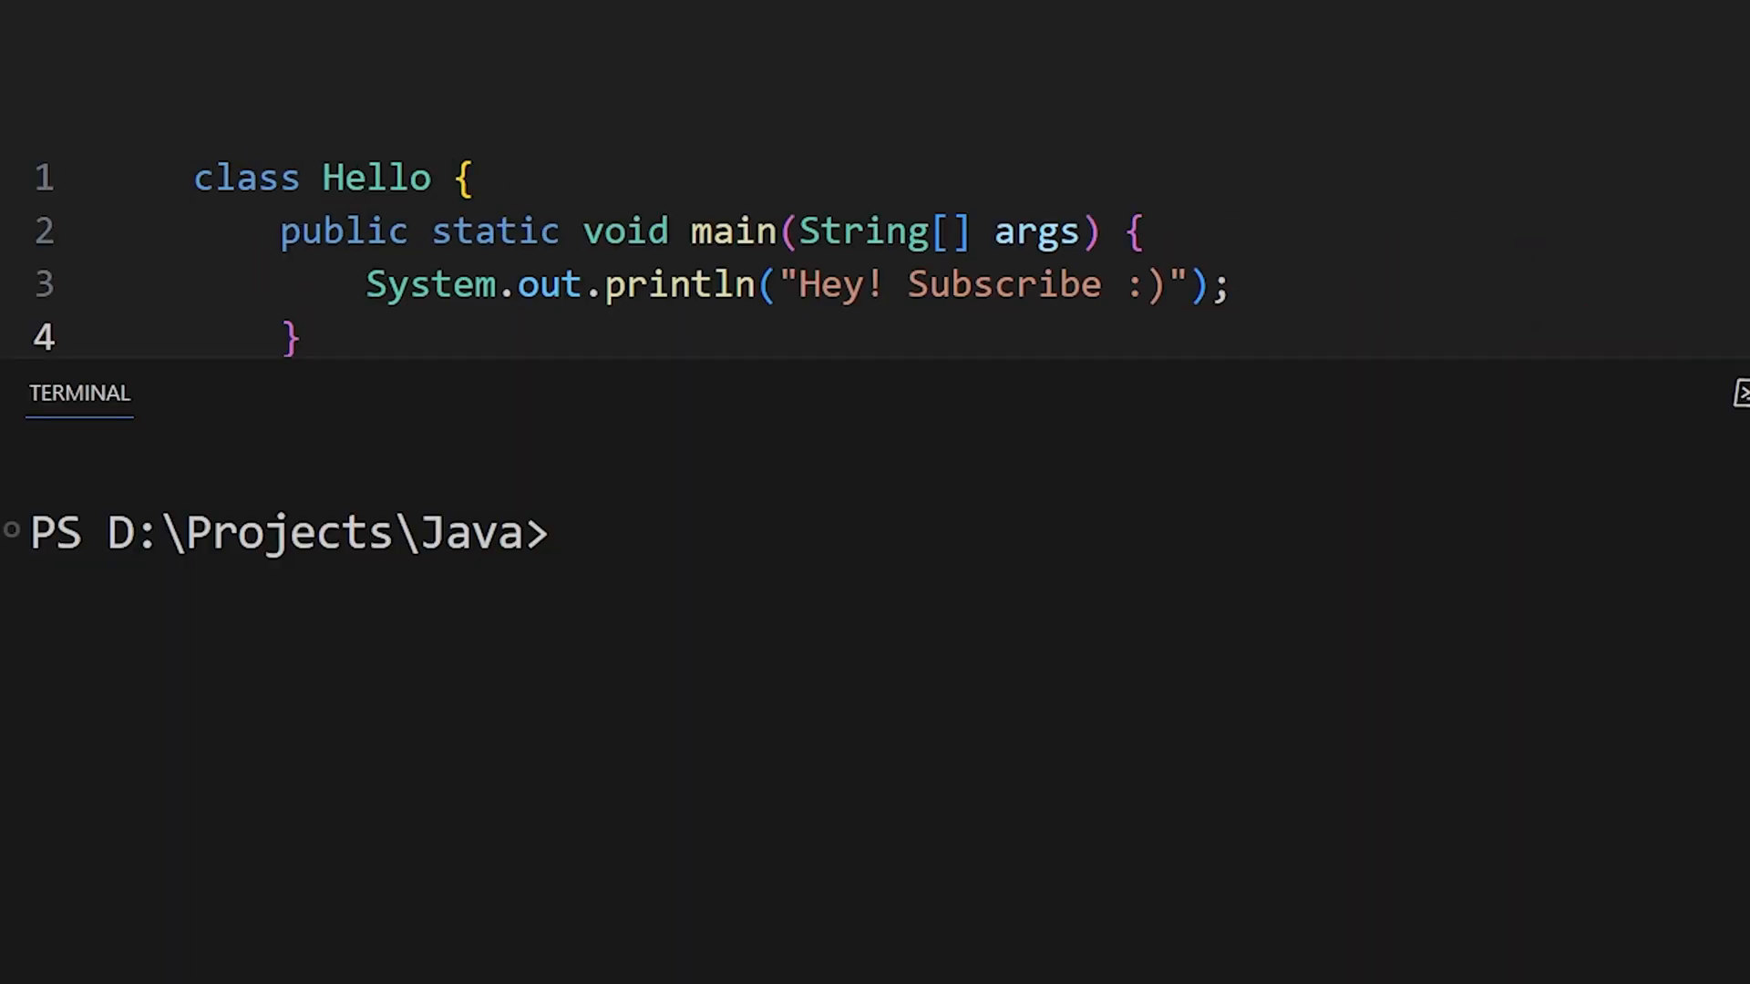
# - Compile with 'javac Hello.java' and run 'java Hello' in the terminal
pyautogui.write('javac He')
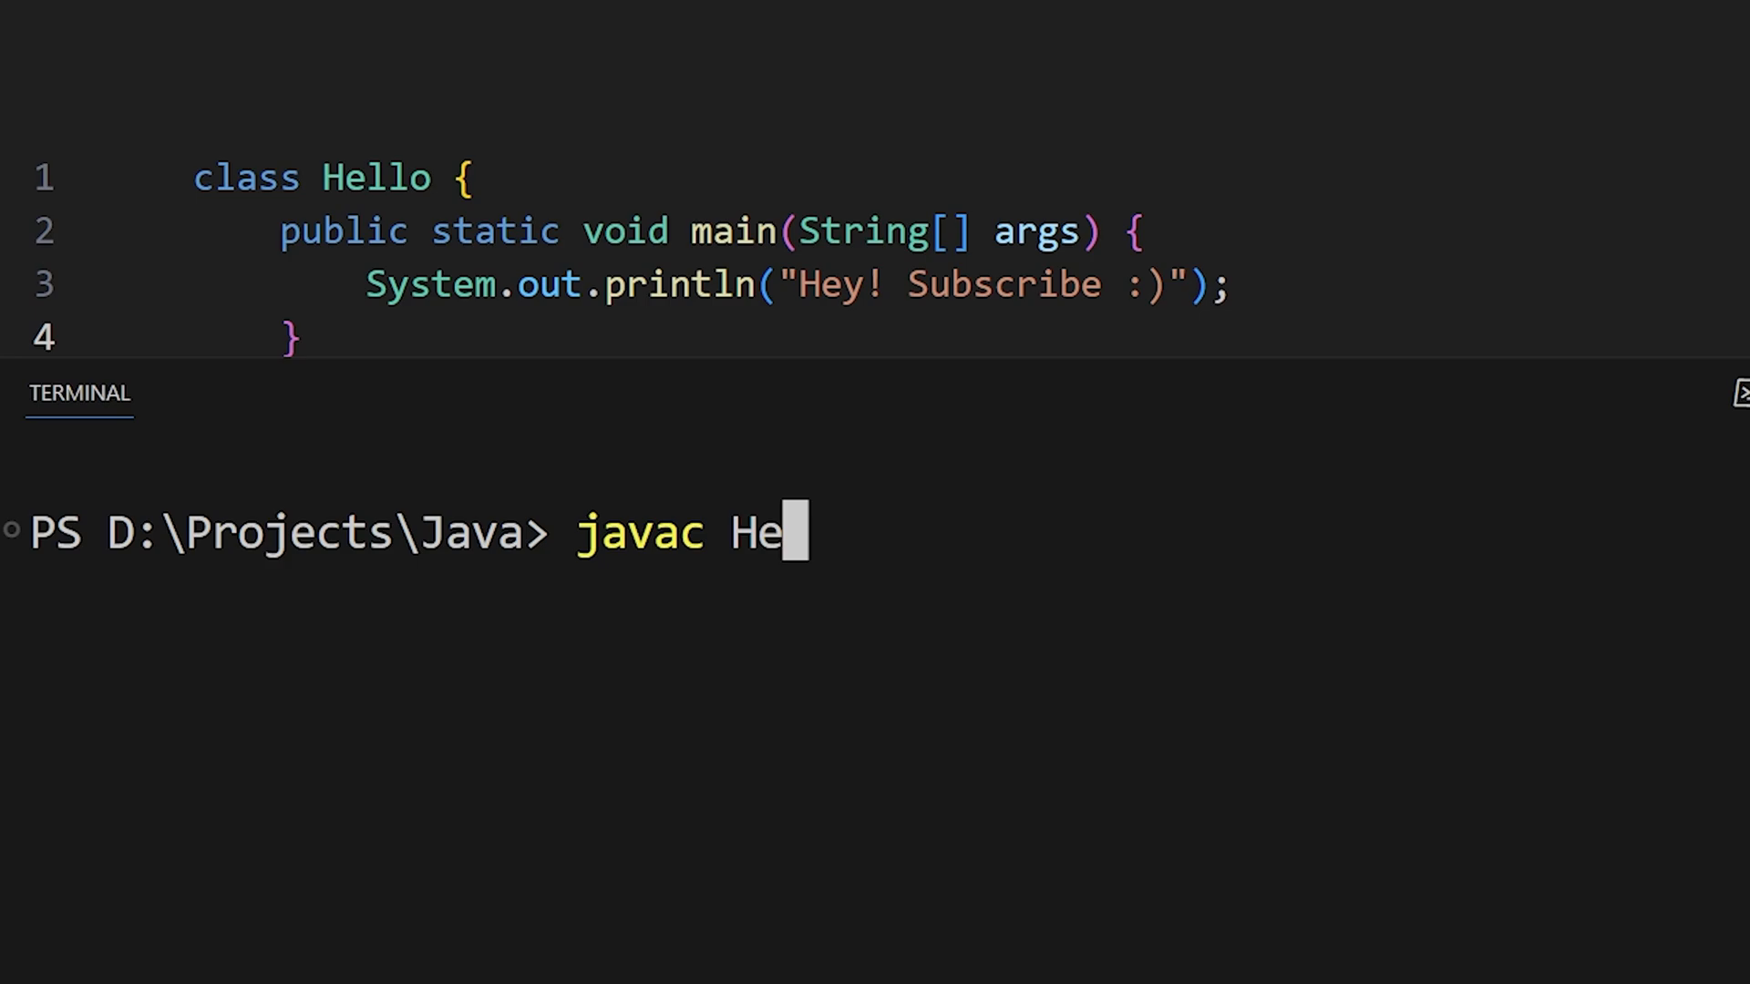
pyautogui.write('llo.java')
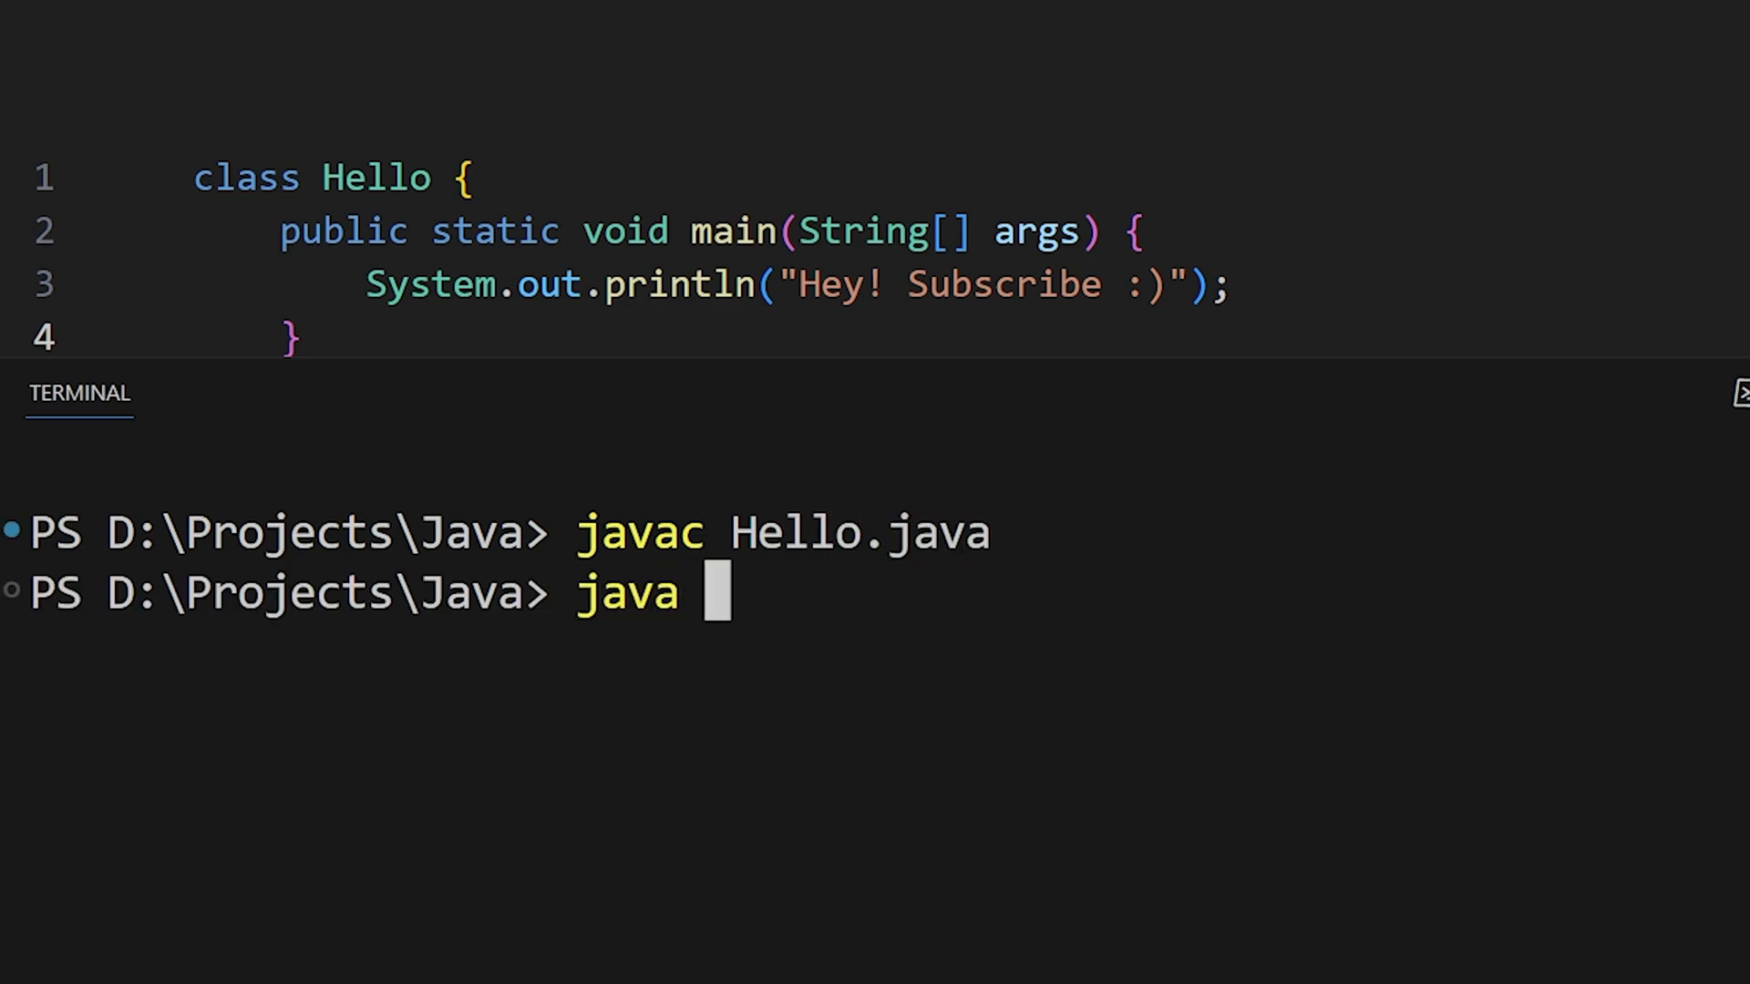
pyautogui.write('Hello')
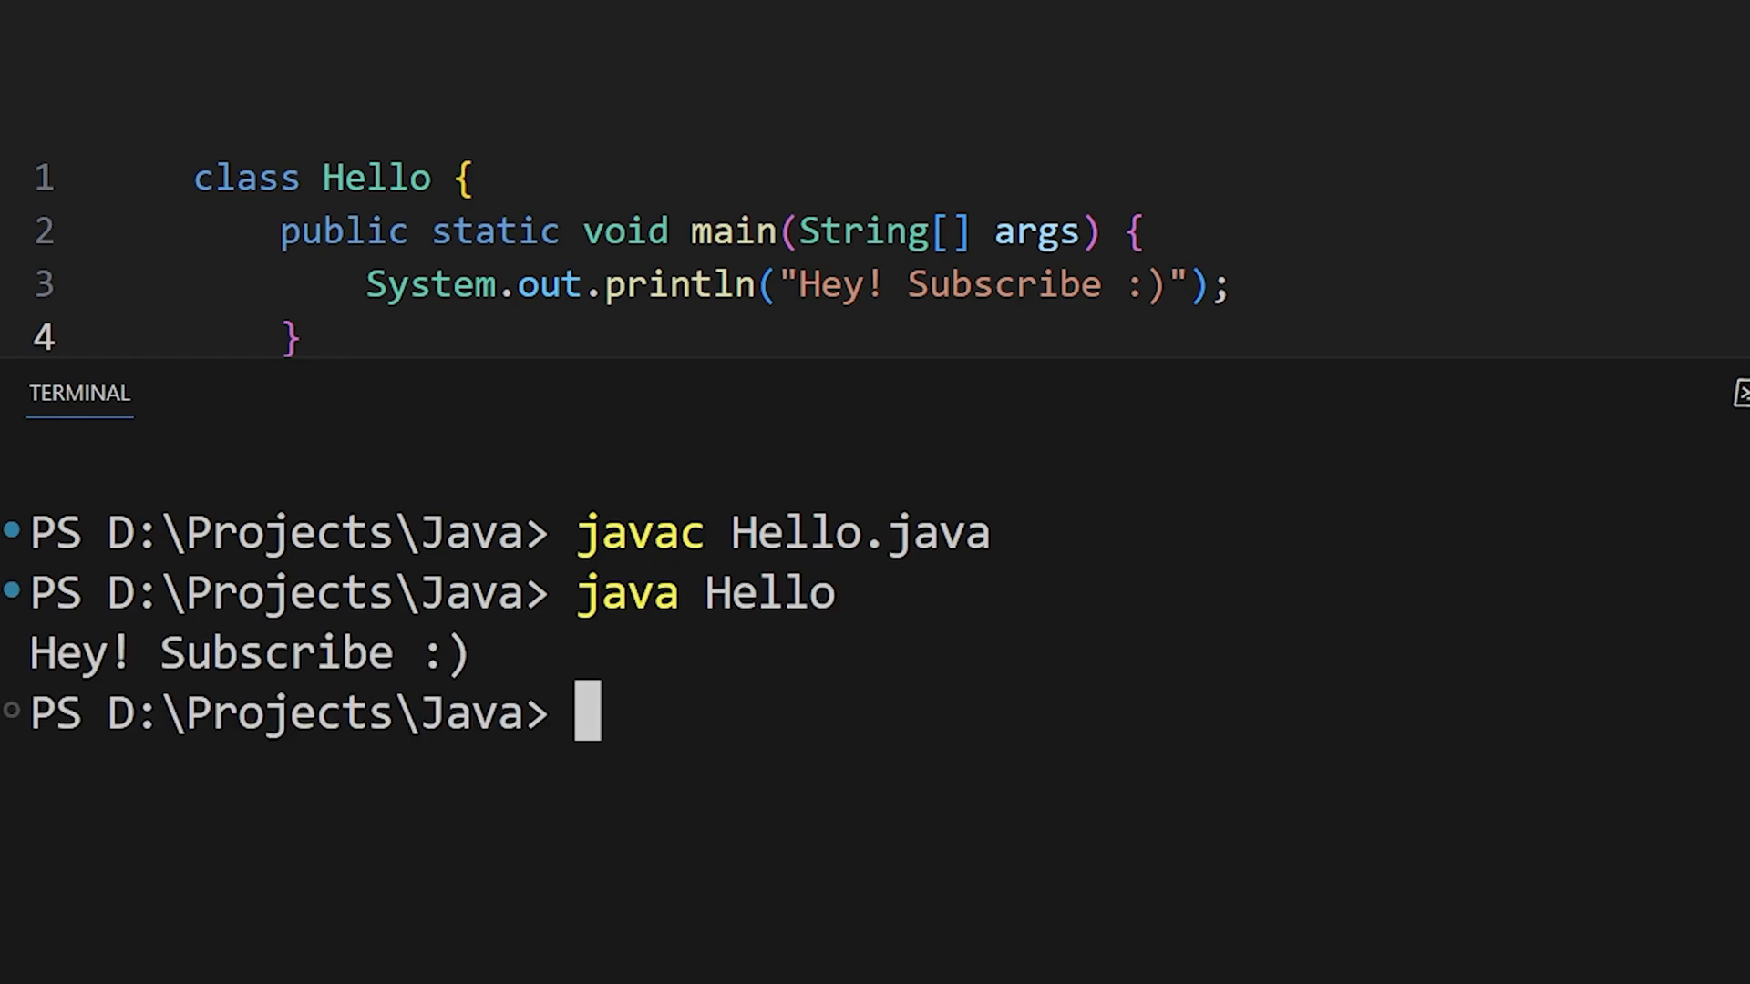